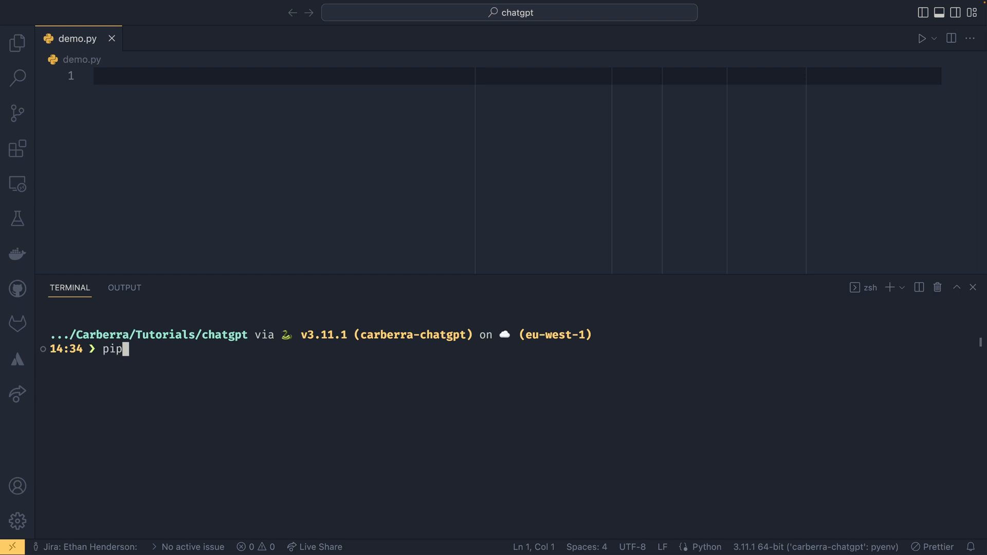
# Install the openai package by running pip install openai in the terminal
pyautogui.write('install iop')
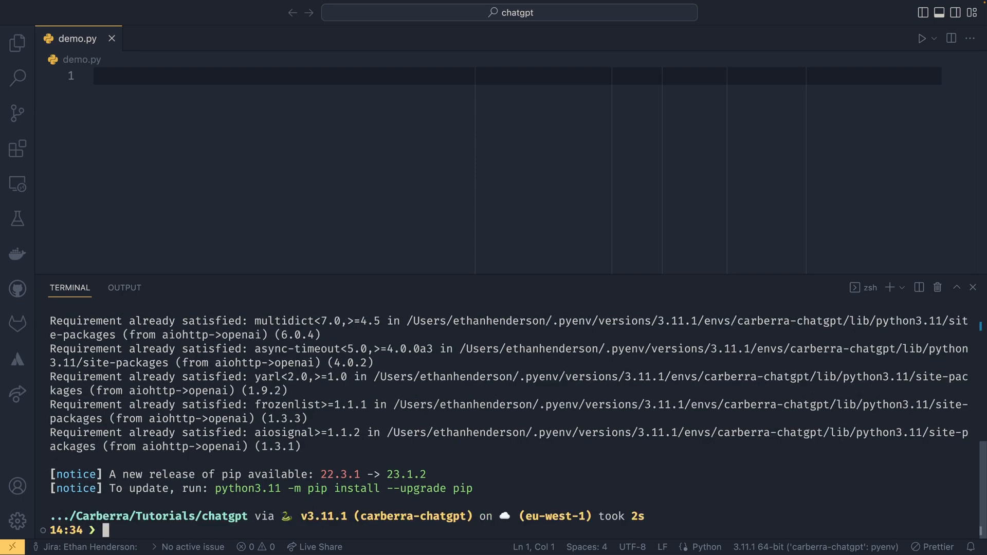
pyautogui.write('pip install openai')
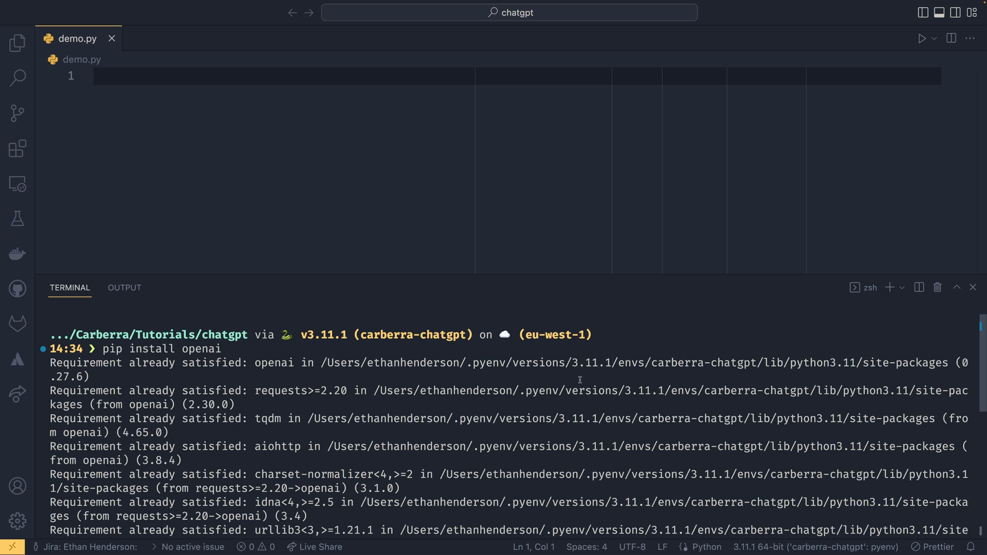
pyautogui.moveTo(510, 404)
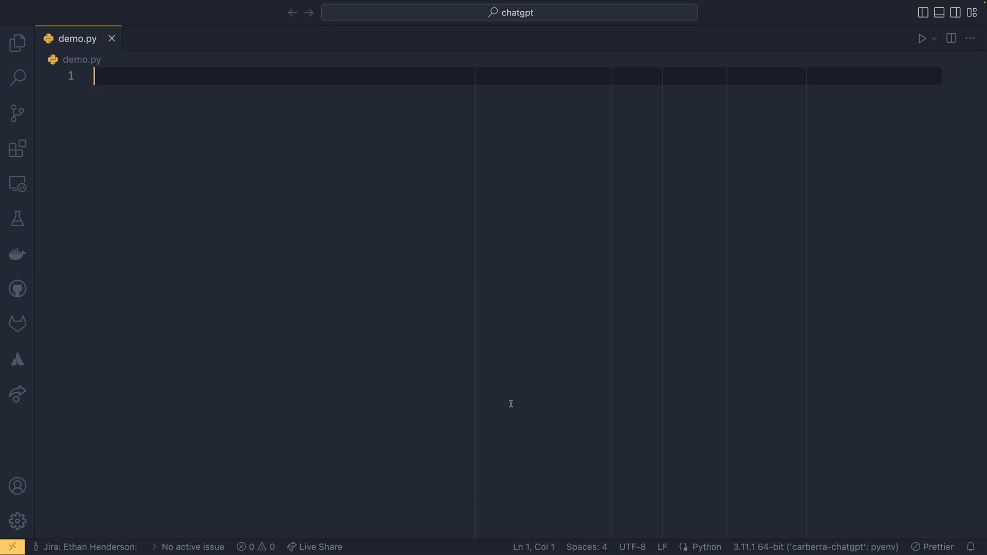
# Add 'import openai' and 'from openai import ChatCompletion' to demo.py, showing the project files
pyautogui.write('import openai')
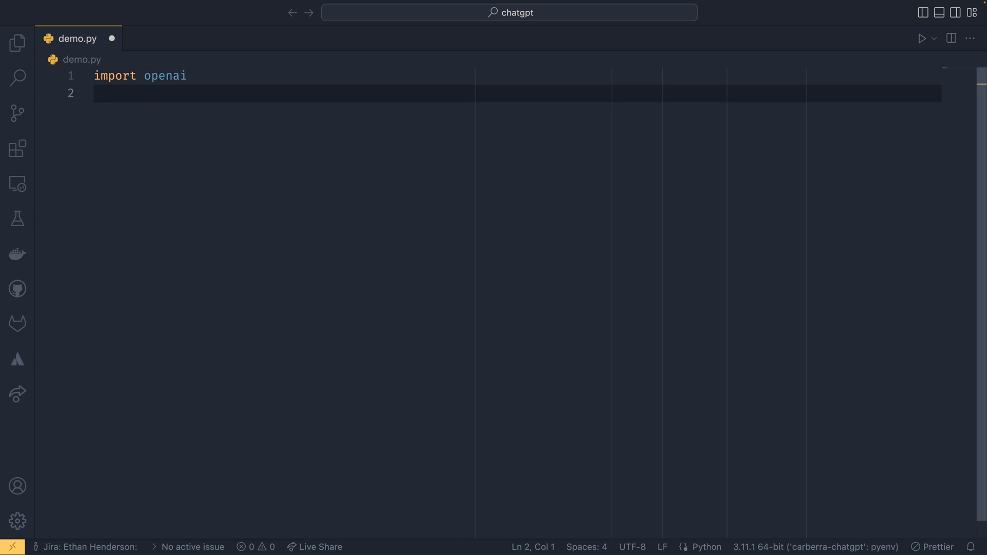
pyautogui.write('form op')
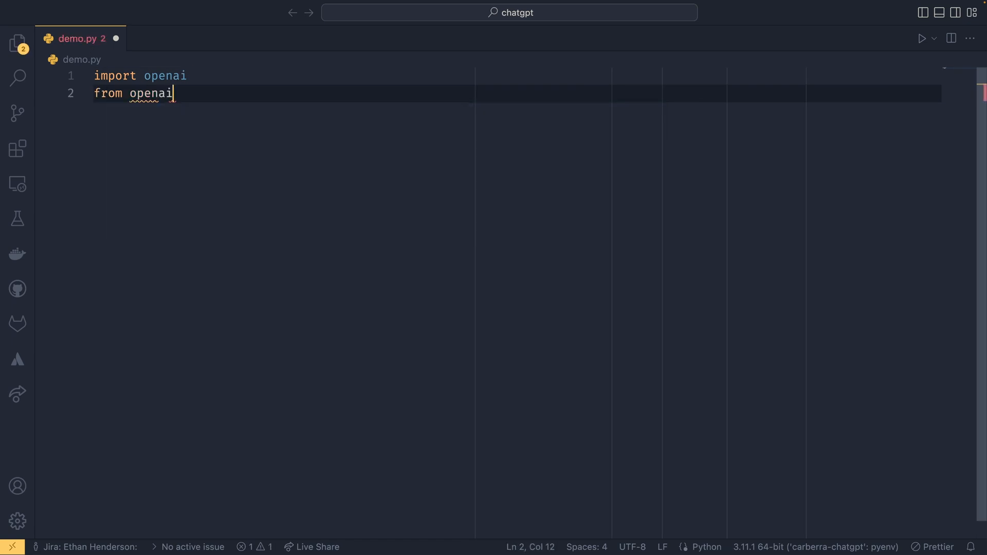
pyautogui.write('import ChatCompletion')
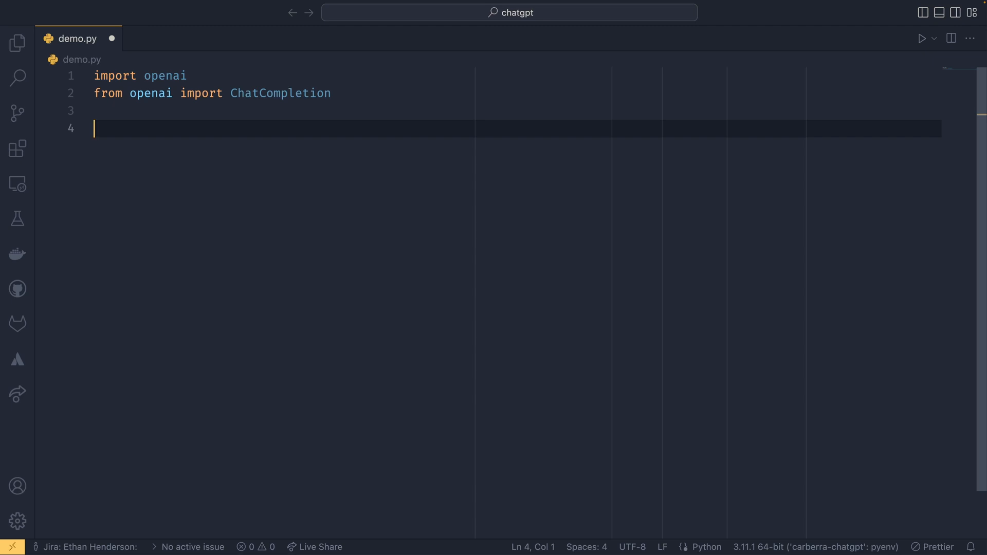
pyautogui.click(17, 43)
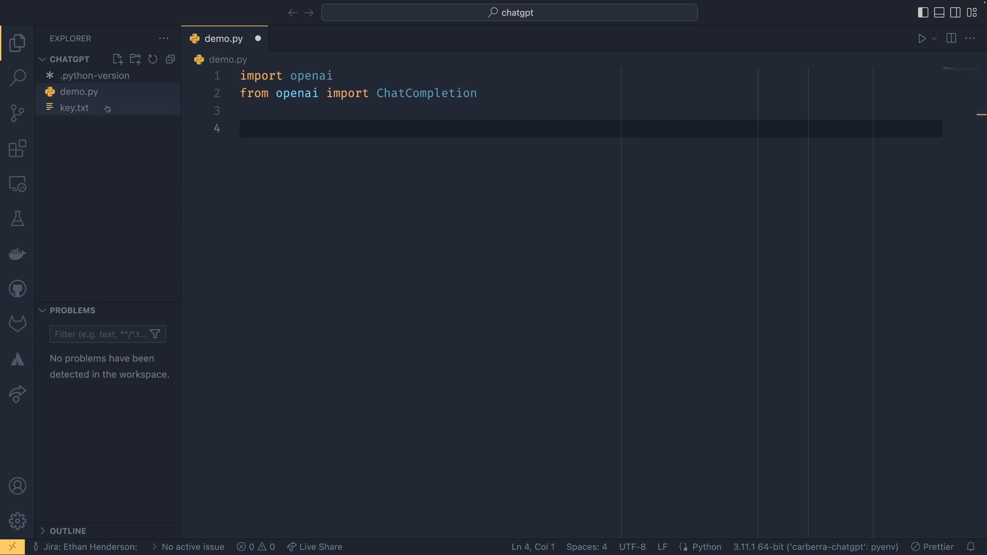
pyautogui.moveTo(74, 107)
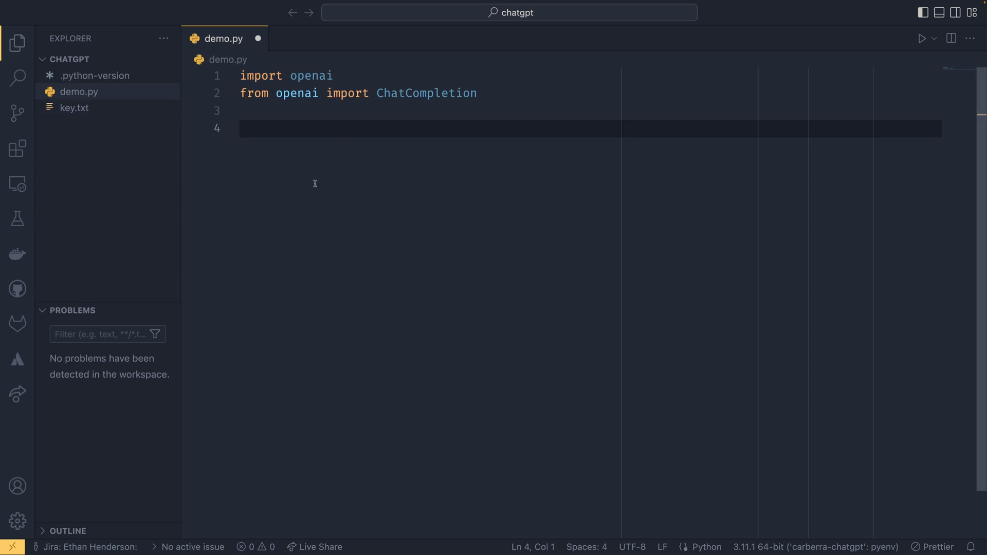
pyautogui.moveTo(325, 130)
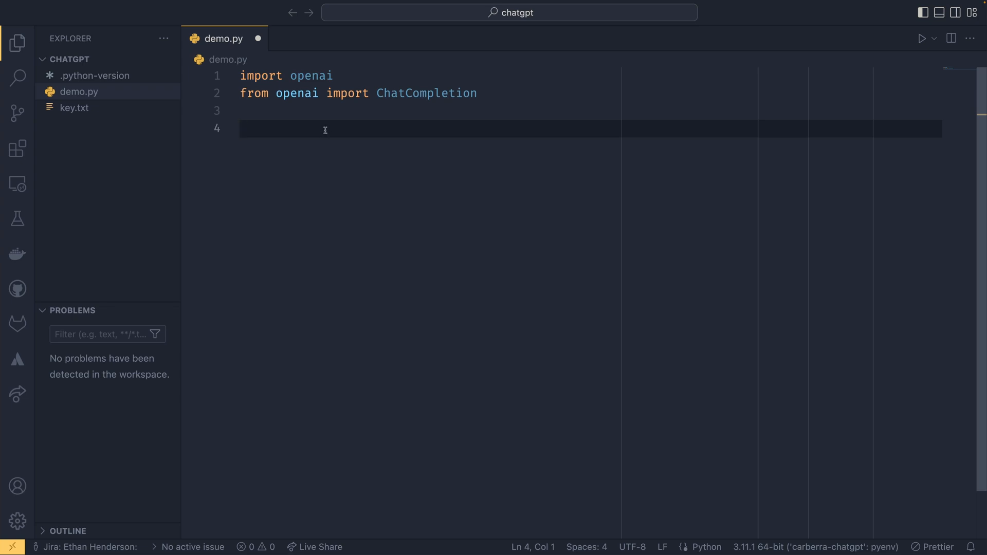
# Set openai.api_key from key.txt via a with-open block using f.read().strip()
pyautogui.write('wit')
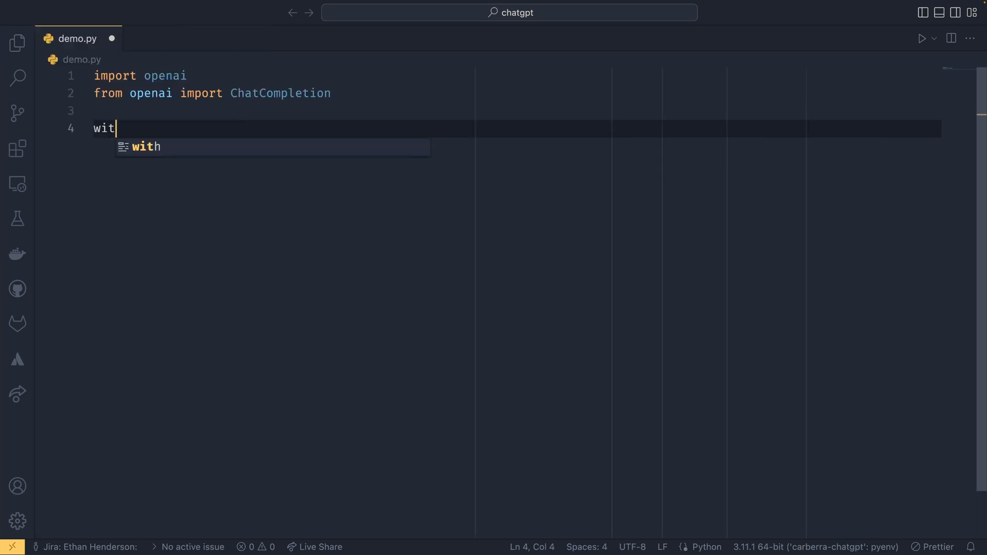
pyautogui.write('h open("keyt"')
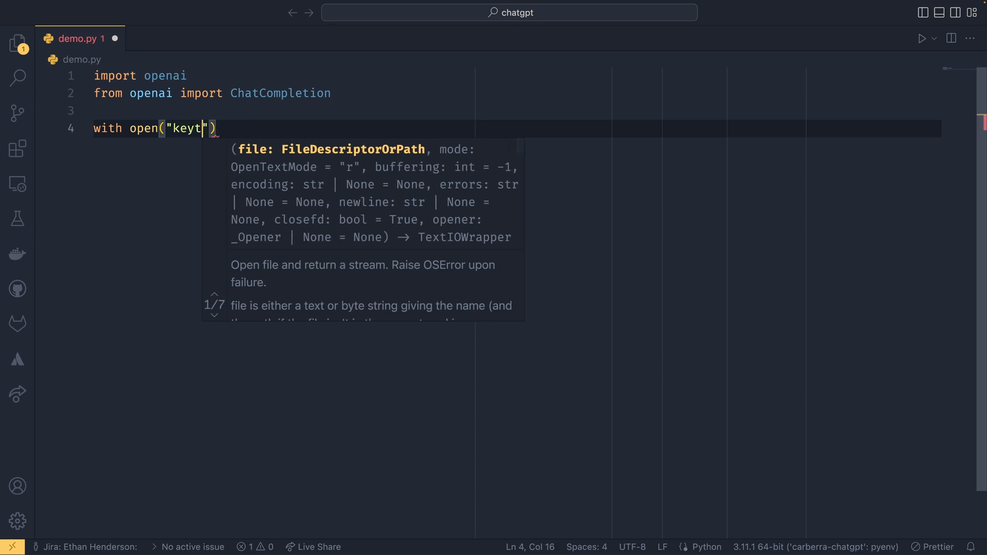
pyautogui.write('.')
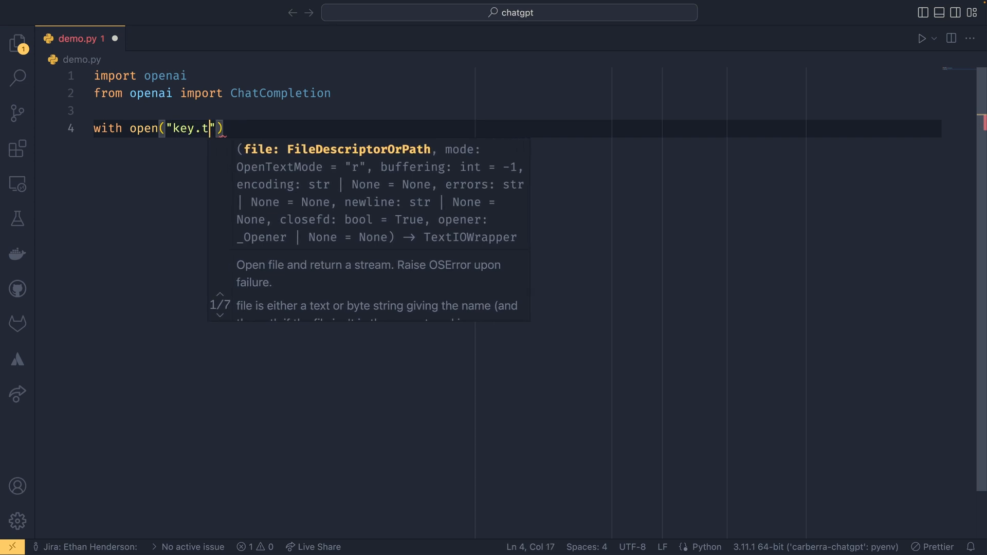
pyautogui.write('xt") as f:')
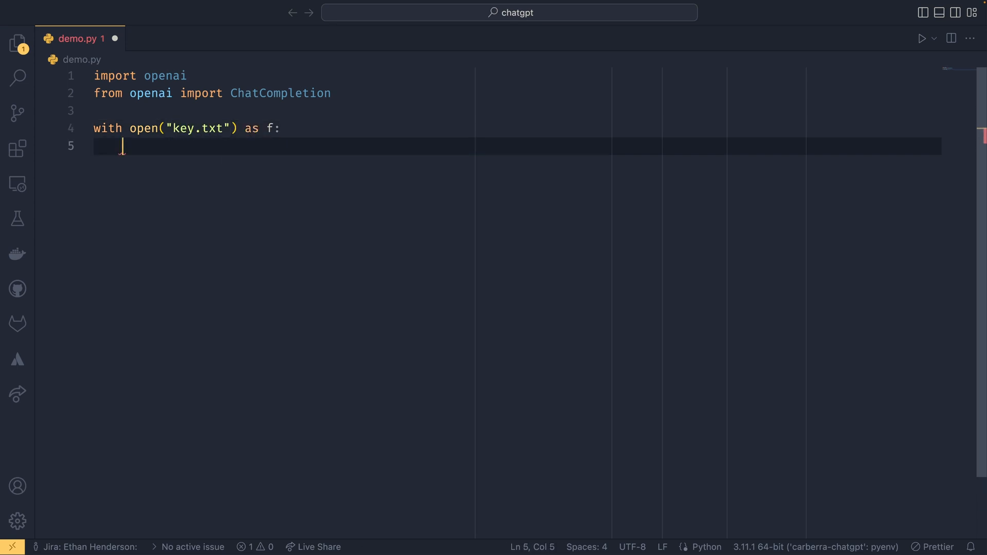
pyautogui.write('openai.ke')
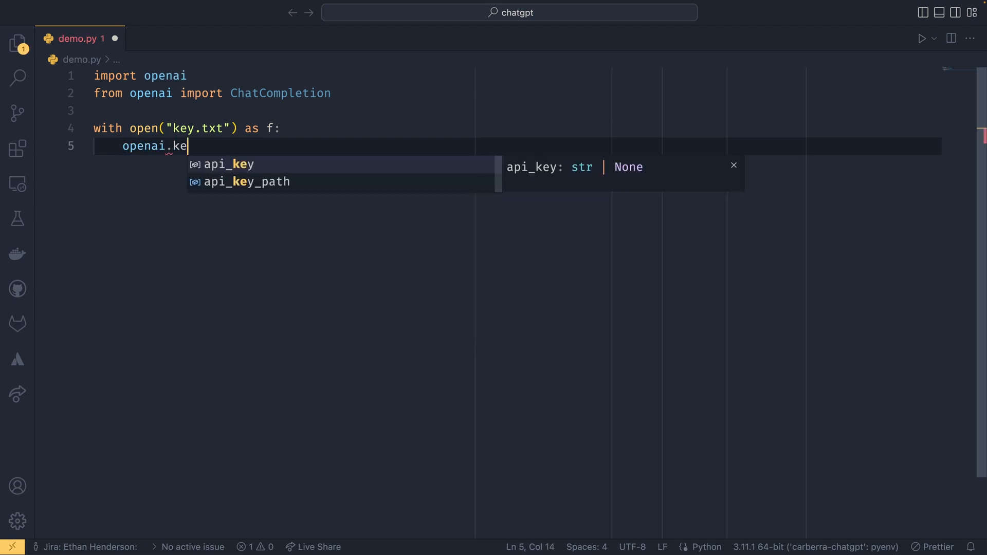
pyautogui.write('api')
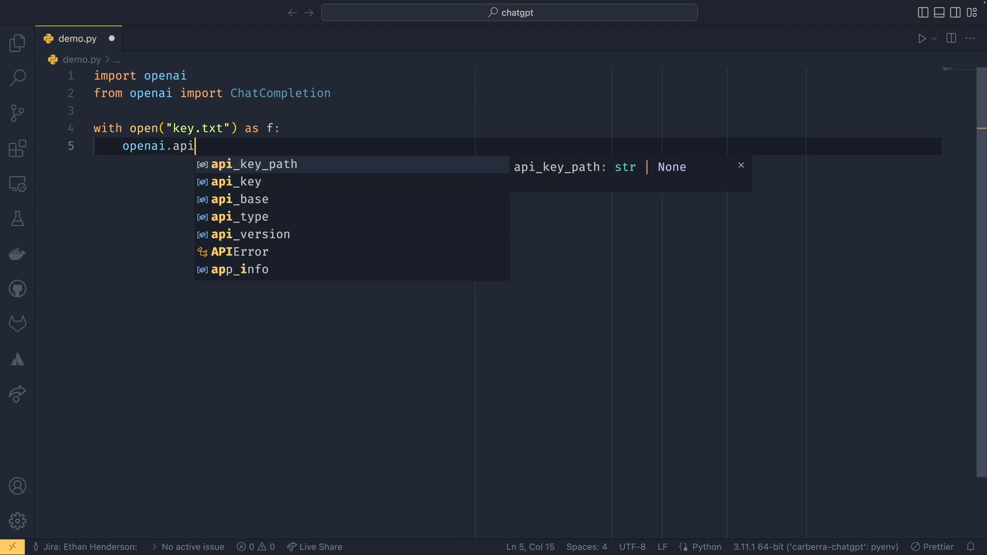
pyautogui.write('_key =')
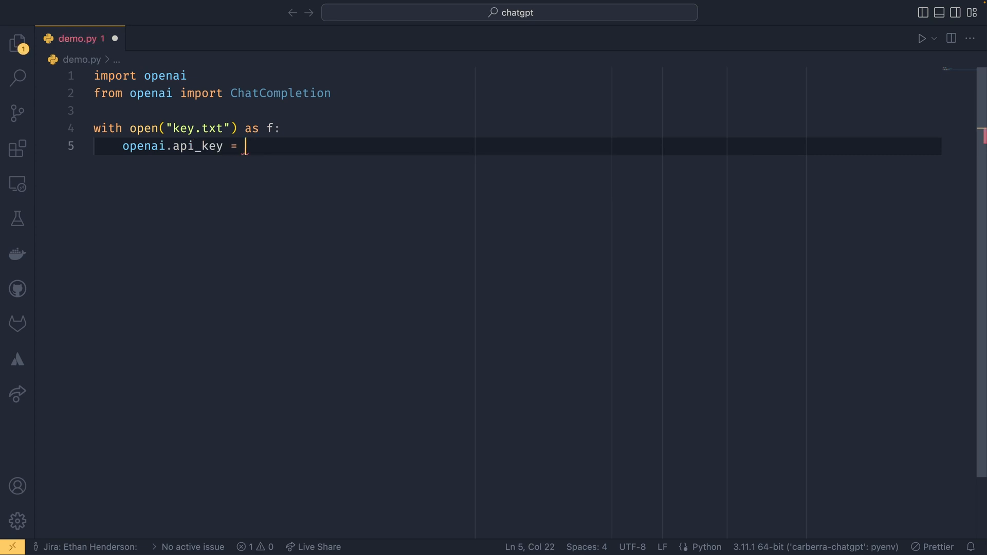
pyautogui.write('f.read')
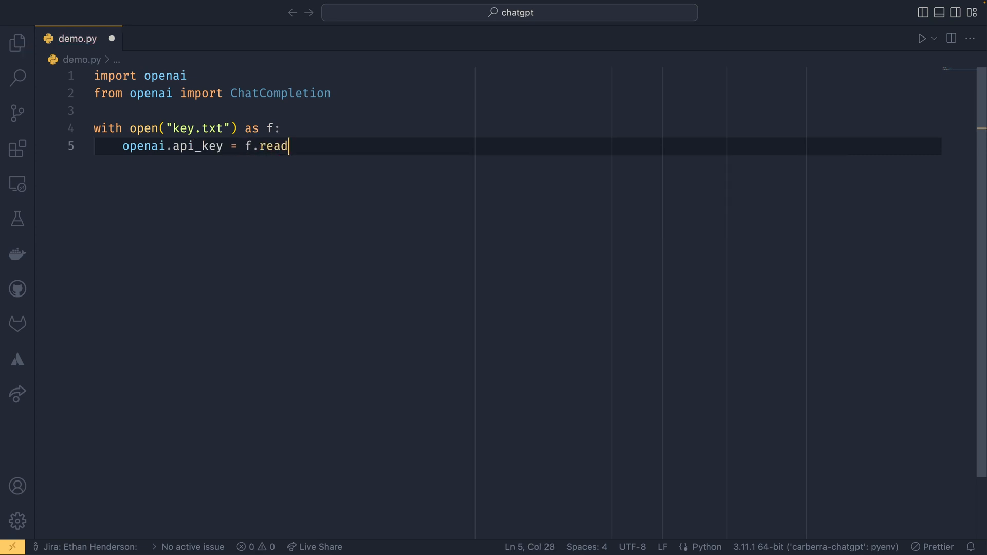
pyautogui.write('().strip()')
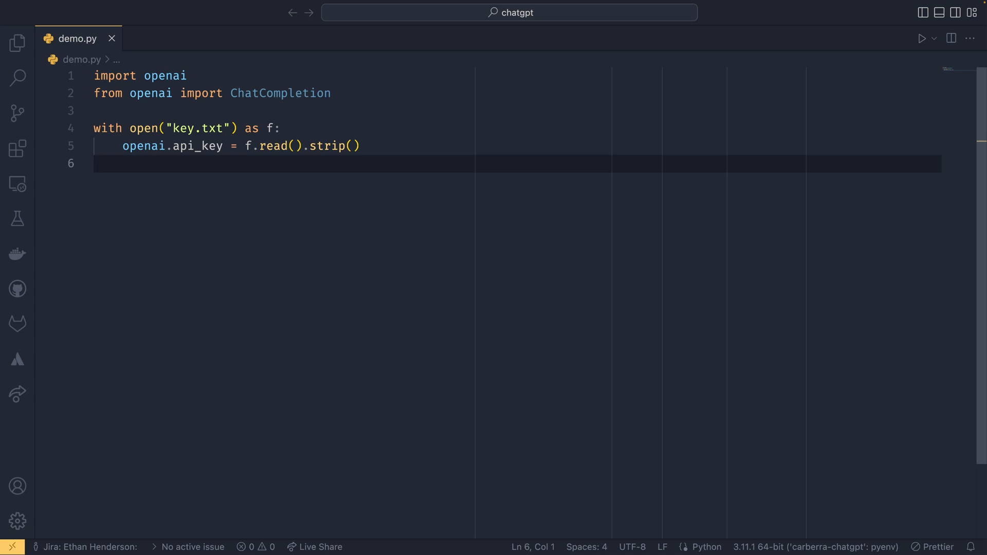
pyautogui.write('response =')
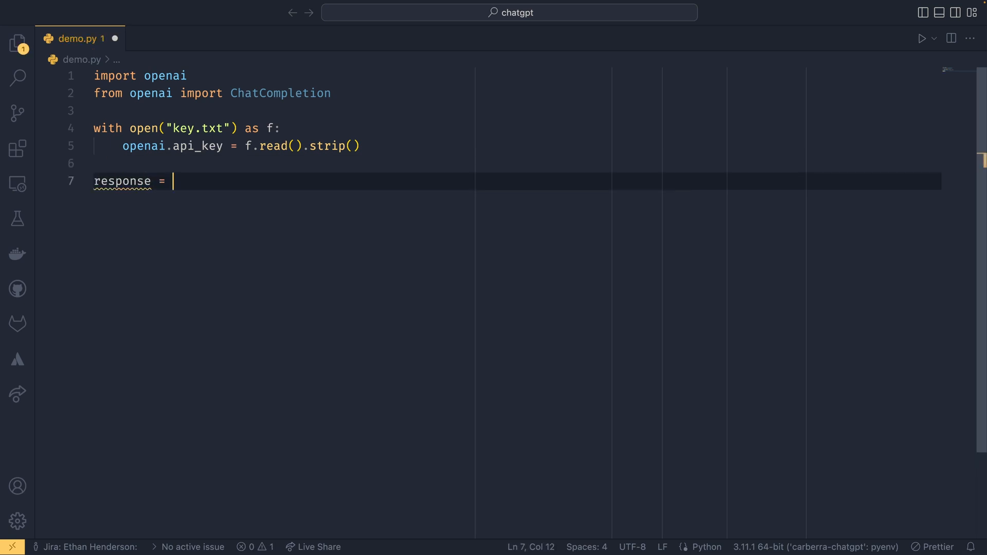
# Write response = ChatCompletion.create( with model="gpt-3.5-turbo" as its first argument
pyautogui.write('ChatCompletion.,')
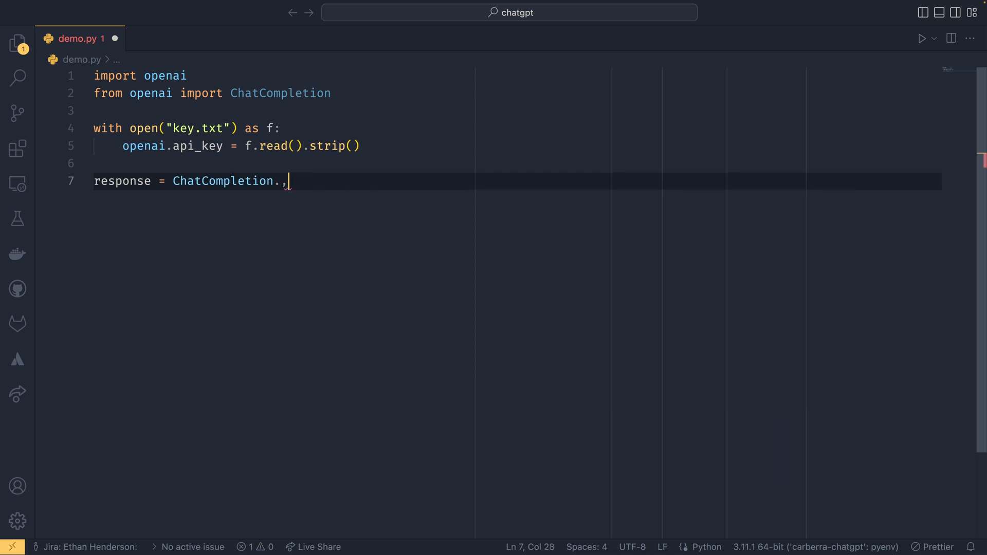
pyautogui.write('create')
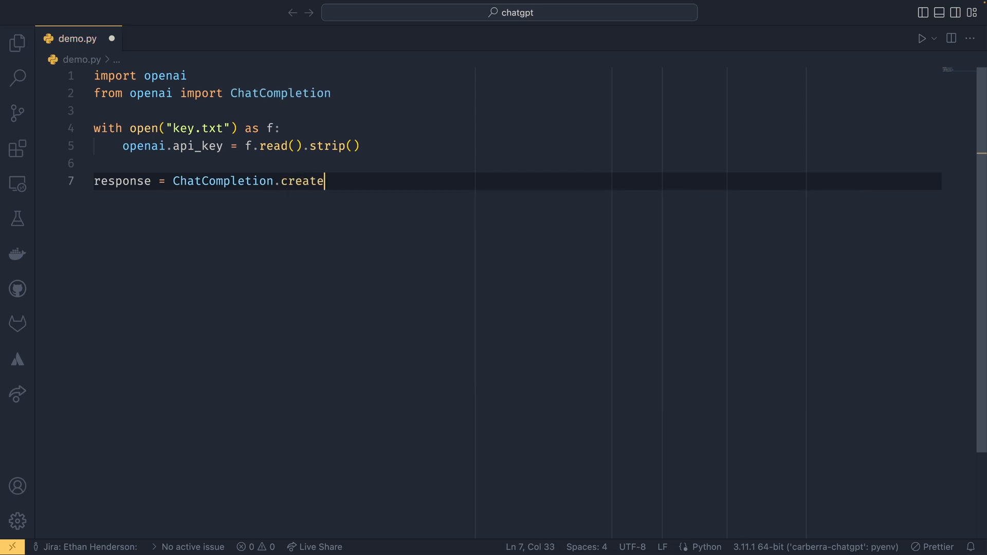
pyautogui.write('(')
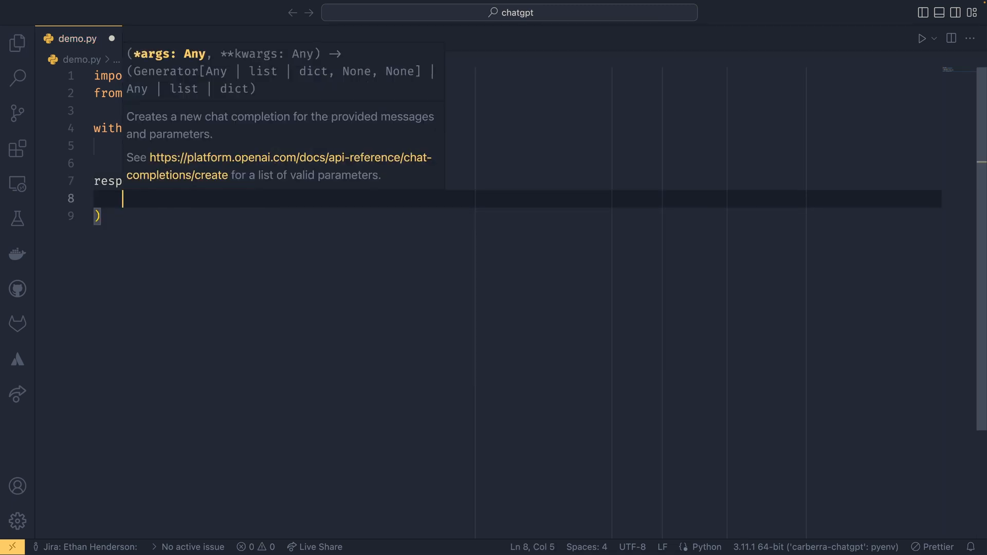
pyautogui.write('model=""')
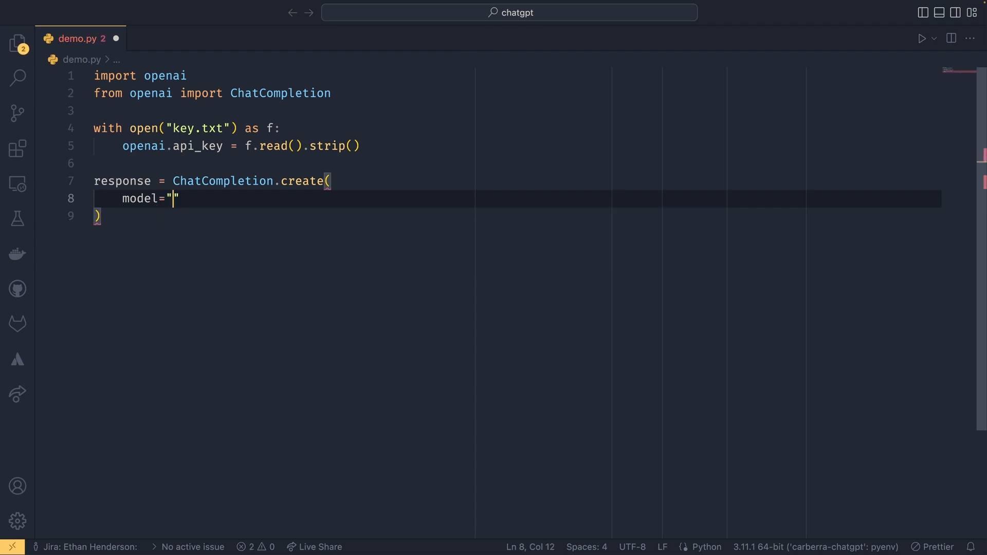
pyautogui.write('gpt-3')
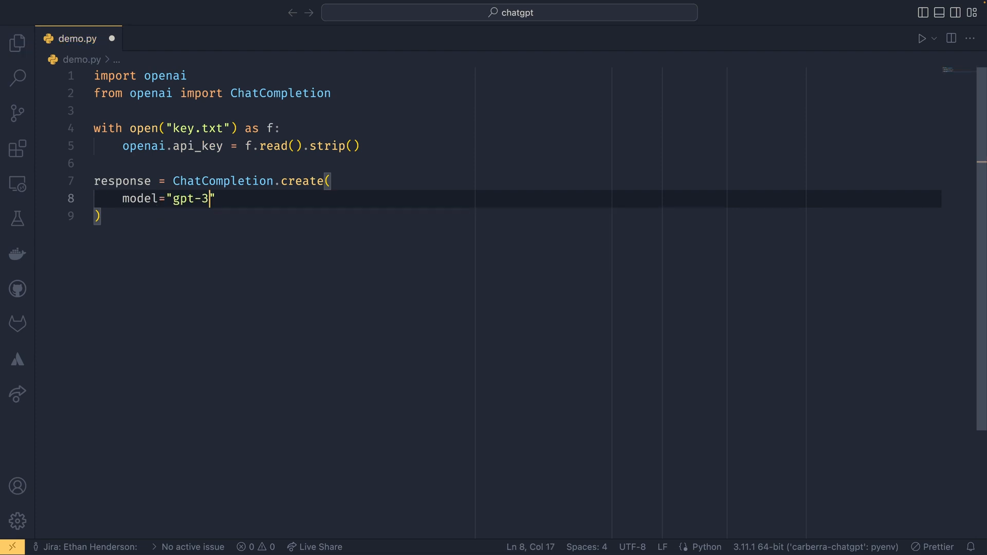
pyautogui.write('.5-t')
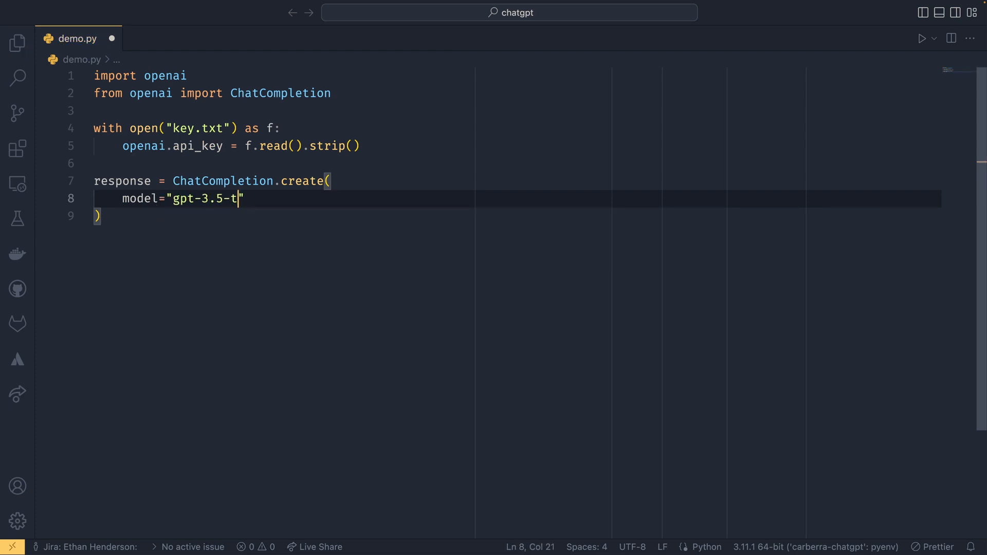
pyautogui.write('urbo')
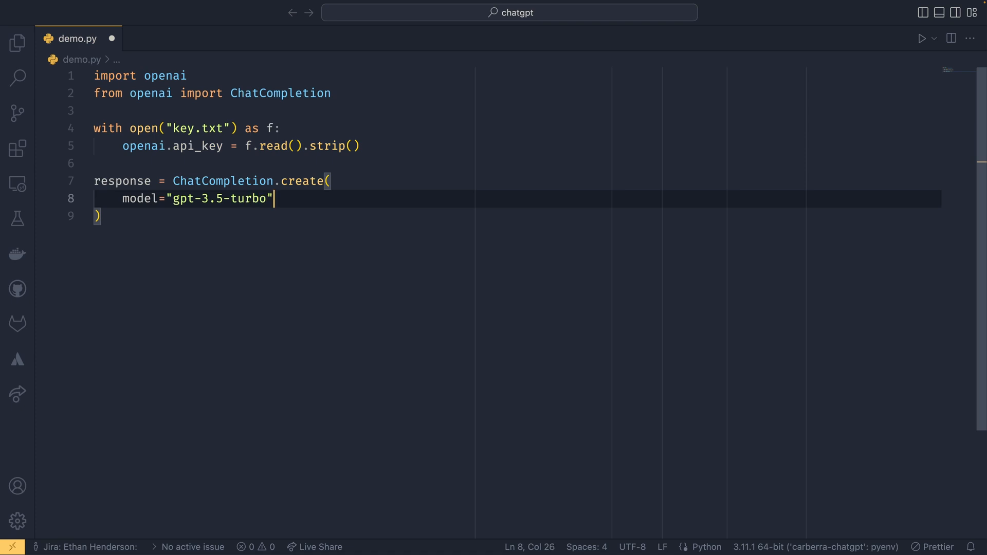
pyautogui.write(',')
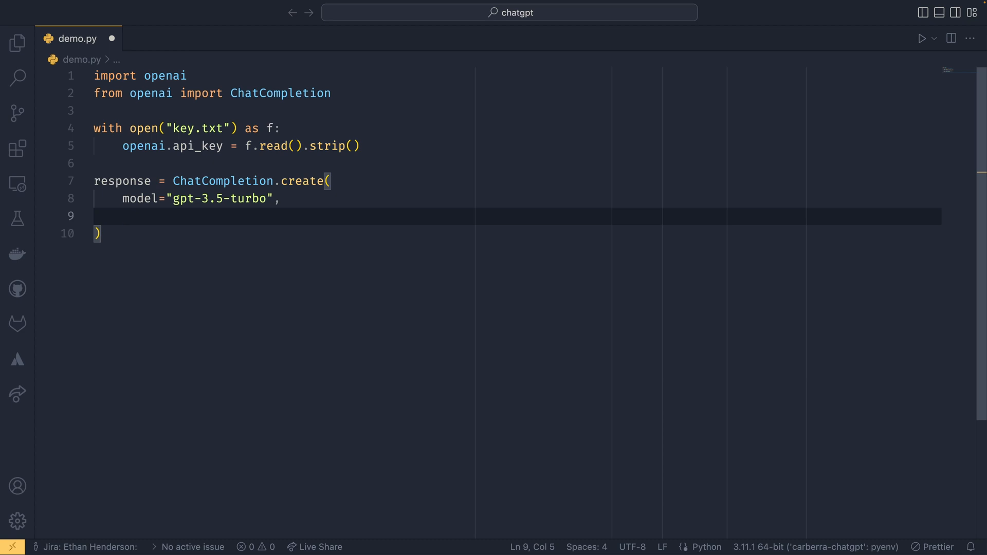
# Pass messages with one user-role entry asking "How far is Earth away from the sun?"
pyautogui.write('messages =')
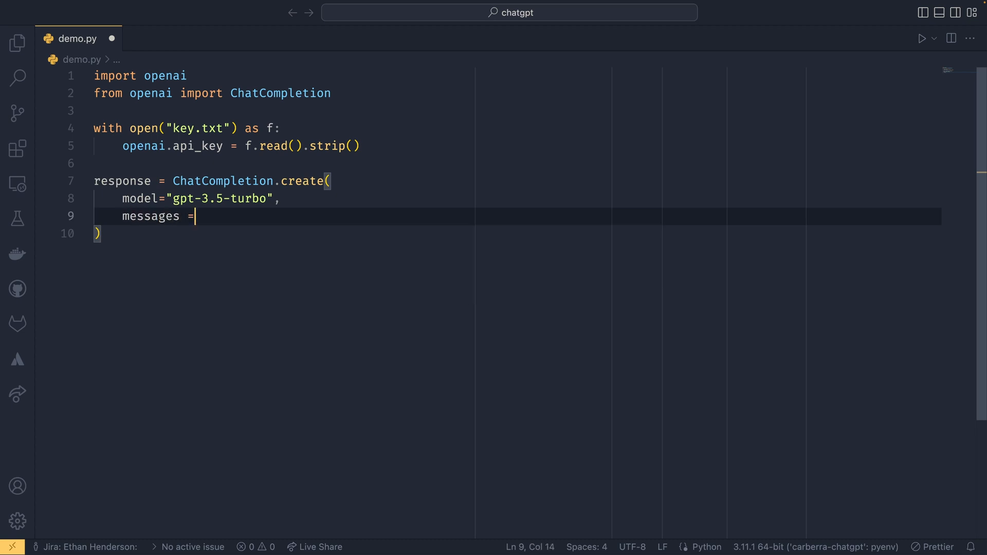
pyautogui.write('[]')
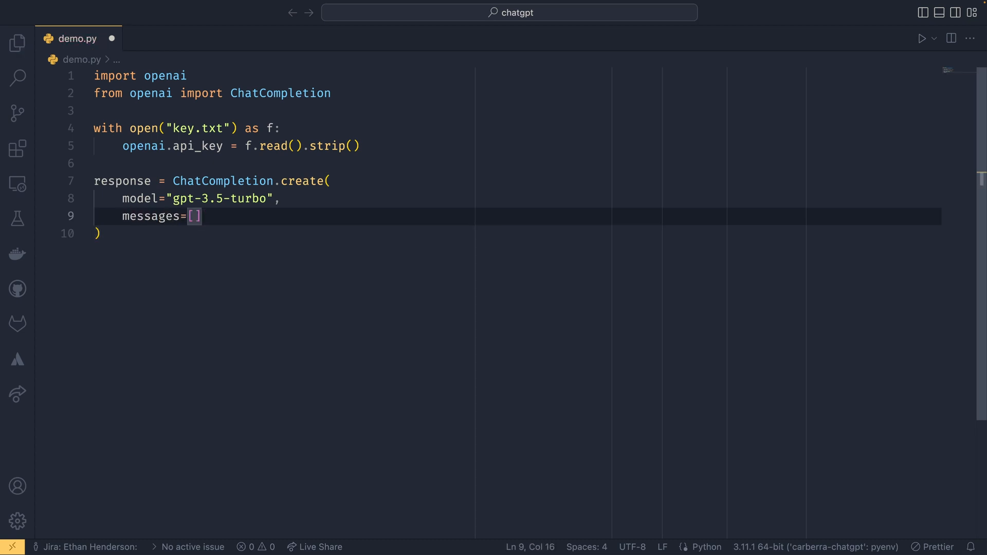
pyautogui.write(',')
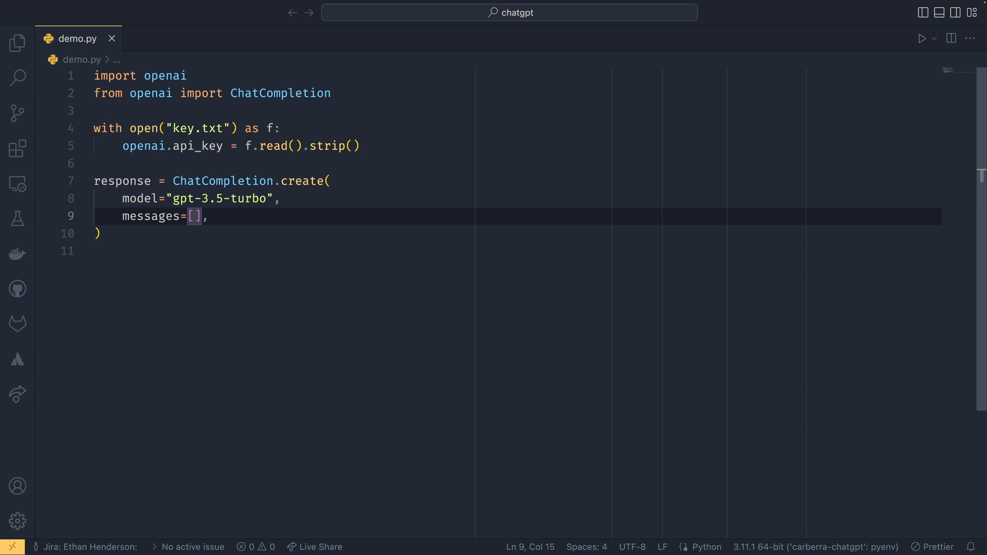
pyautogui.write('{"ro')
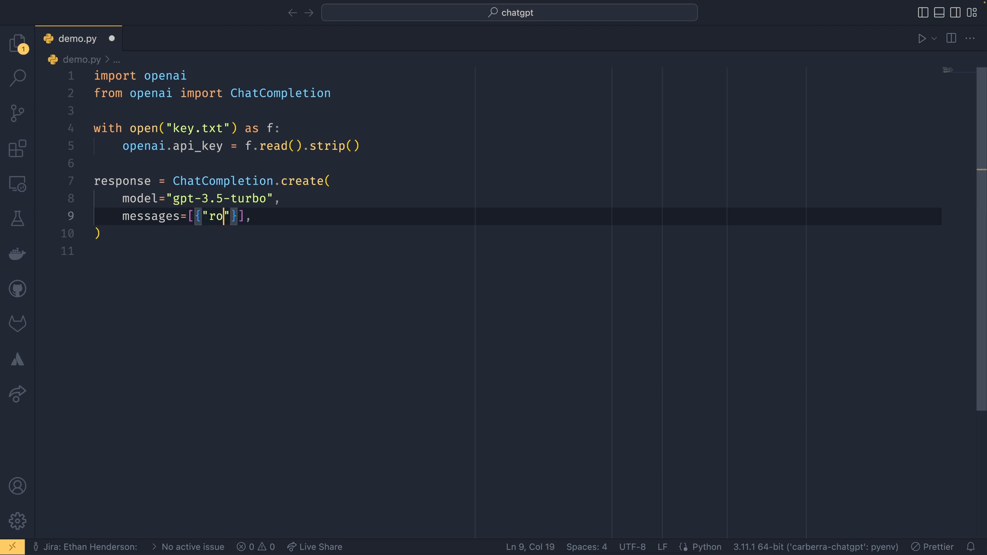
pyautogui.write('le": "user')
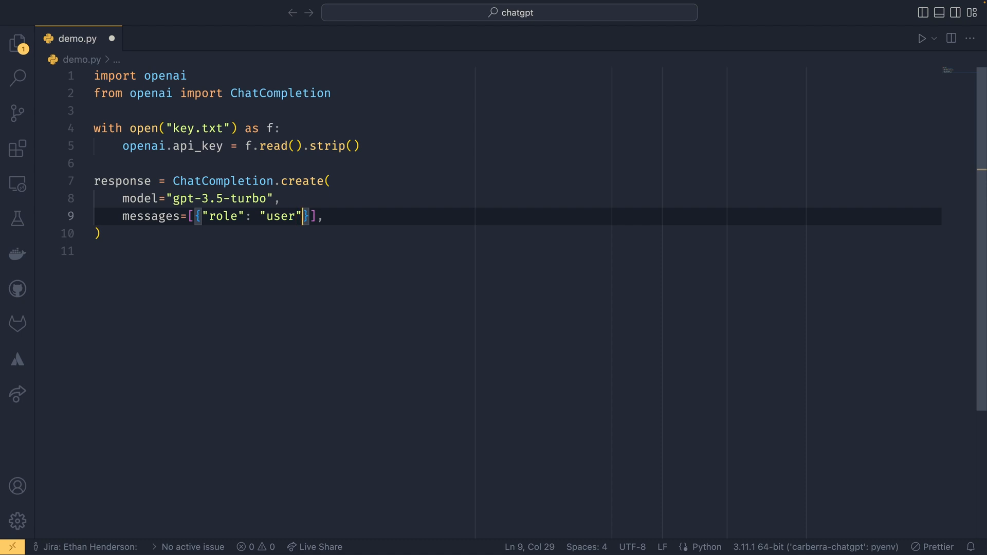
pyautogui.press('Right')
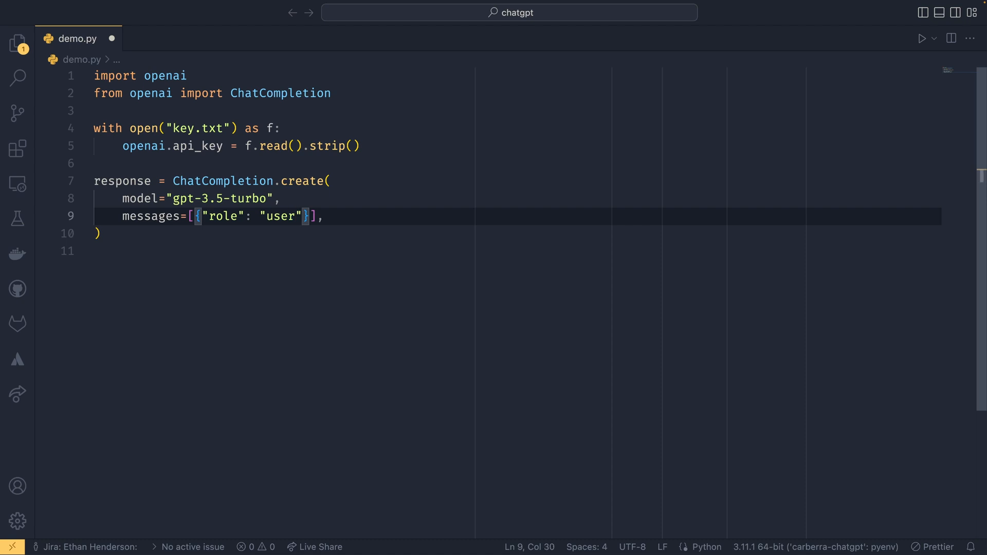
pyautogui.write(', "content":')
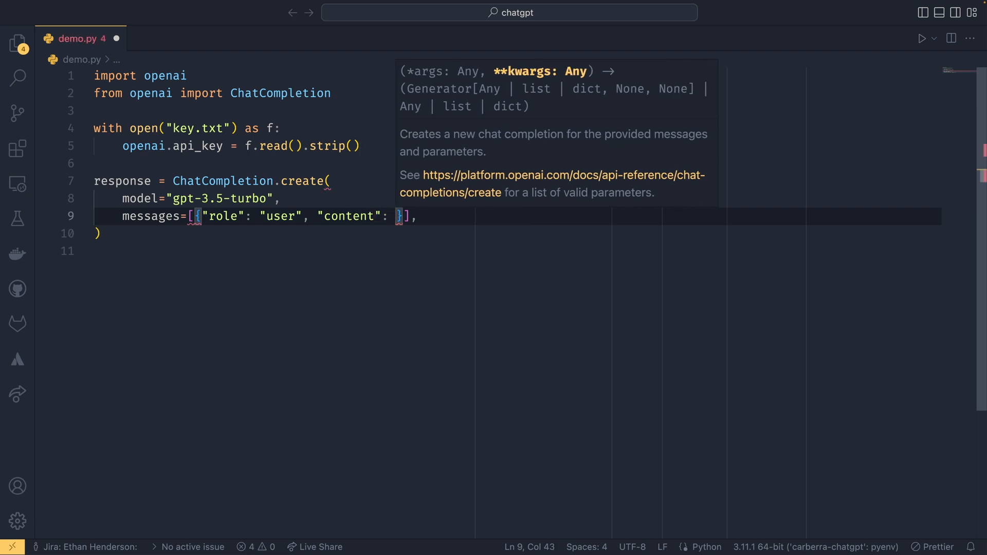
pyautogui.write('""')
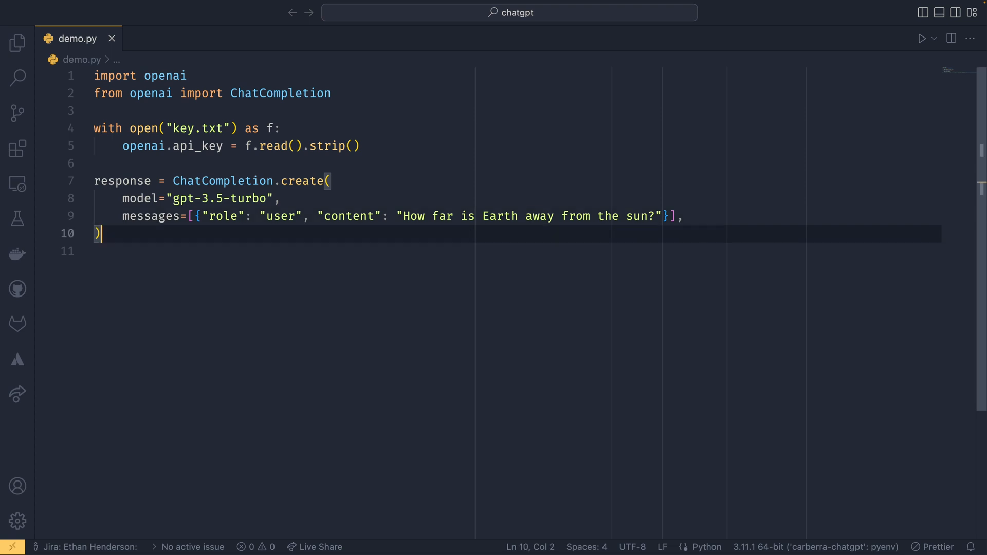
# Add print(response) at the end of demo.py, accepting the autocomplete suggestion
pyautogui.write('print(res')
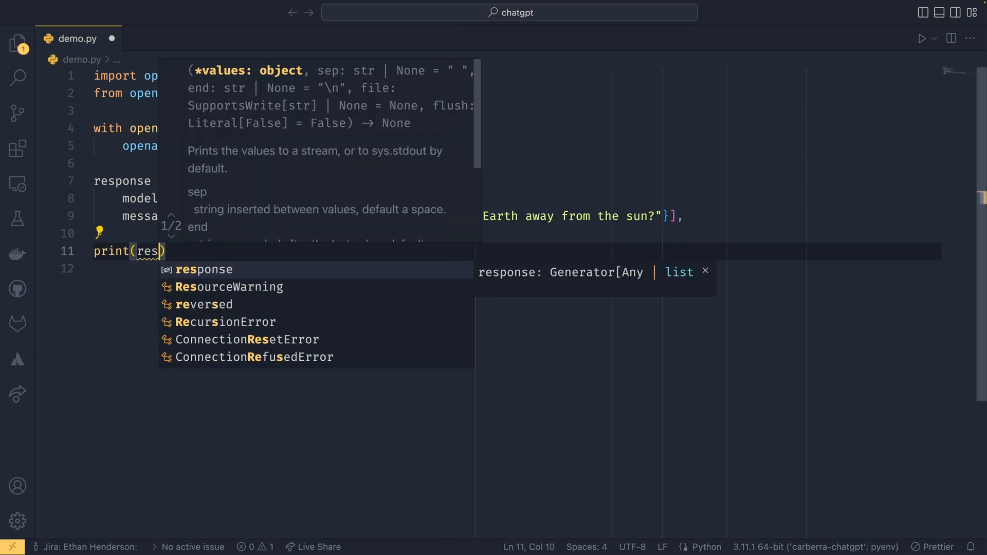
pyautogui.press('Tab')
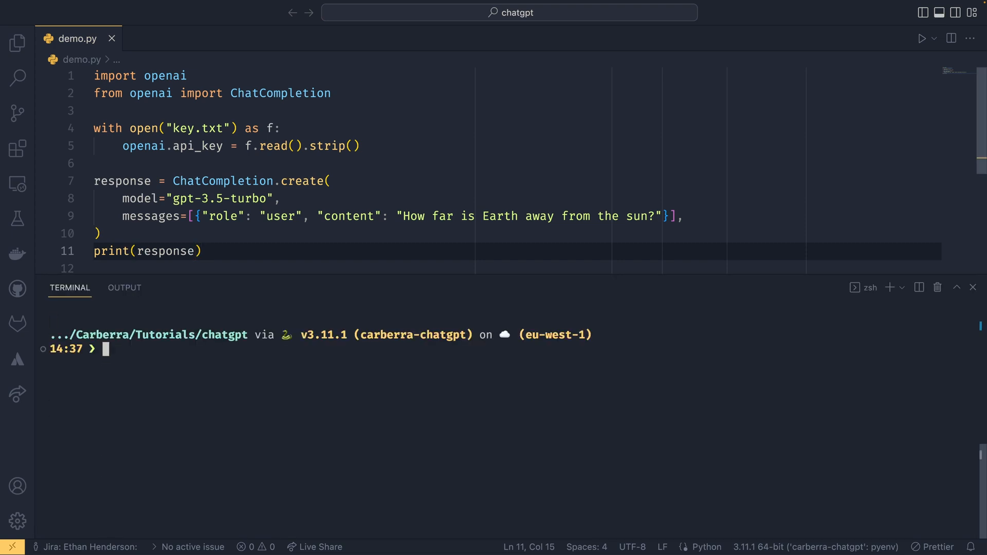
# Run py demo.py and enlarge the terminal to inspect the reply's choices block
pyautogui.write('py demo.py')
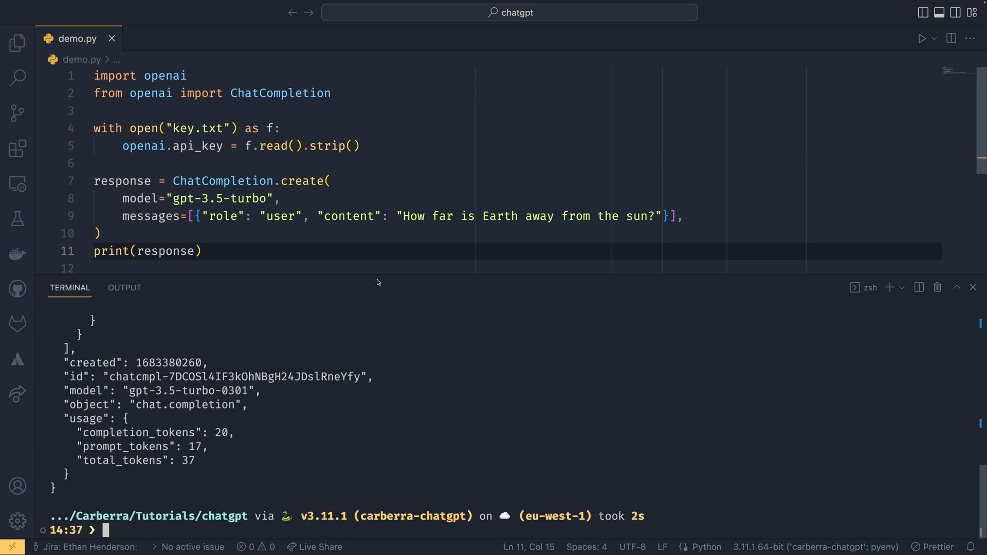
pyautogui.moveTo(378, 277); pyautogui.dragTo(387, 143)
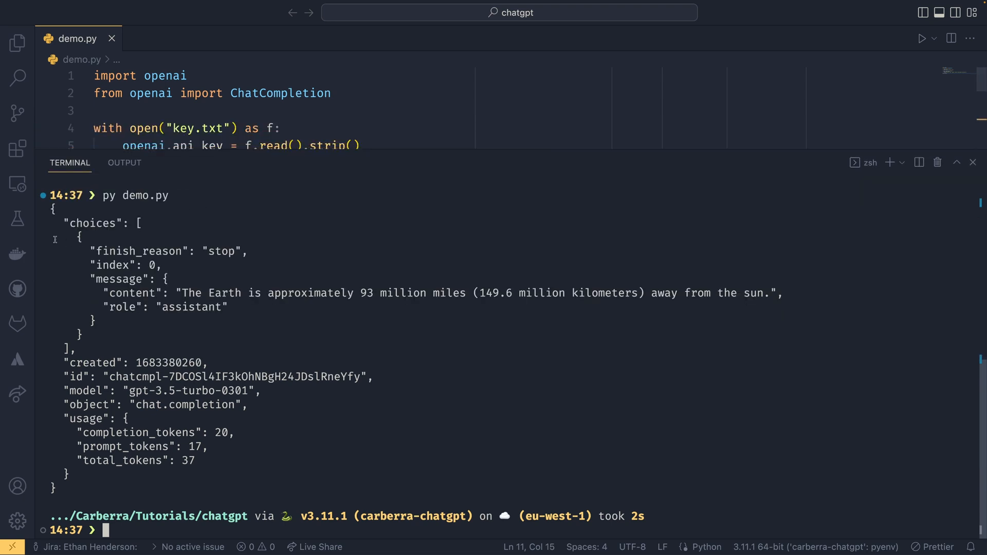
pyautogui.moveTo(65, 223); pyautogui.dragTo(105, 348)
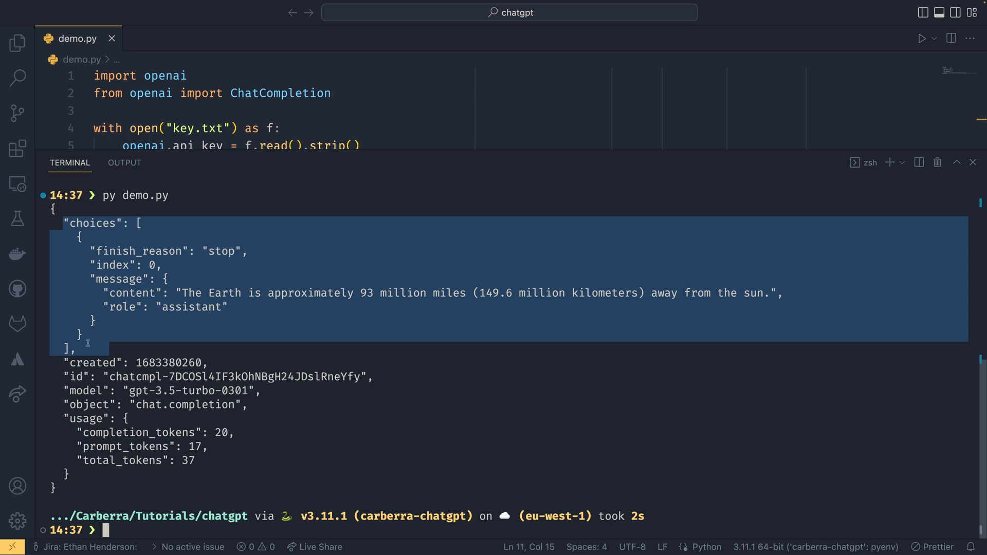
pyautogui.click(88, 347)
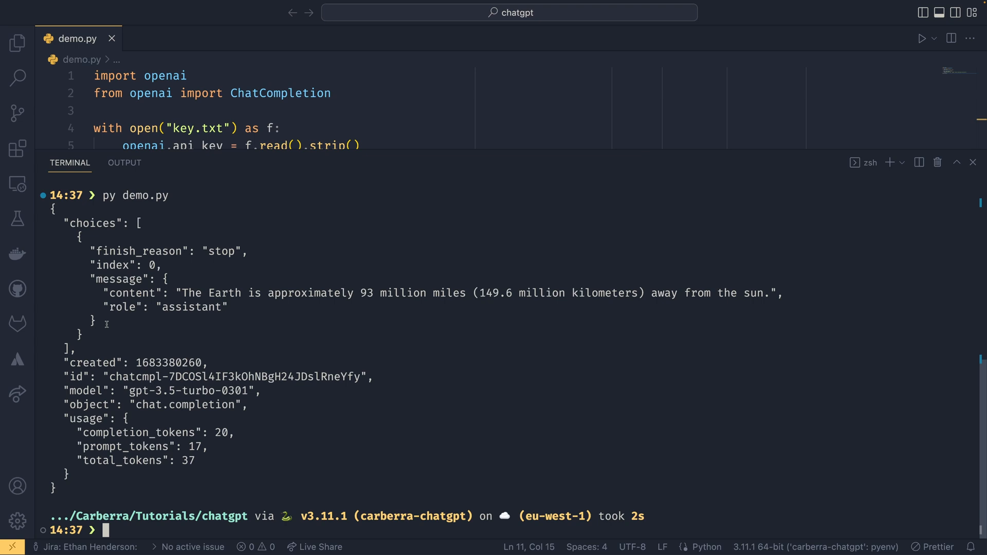
pyautogui.moveTo(139, 222); pyautogui.dragTo(103, 348)
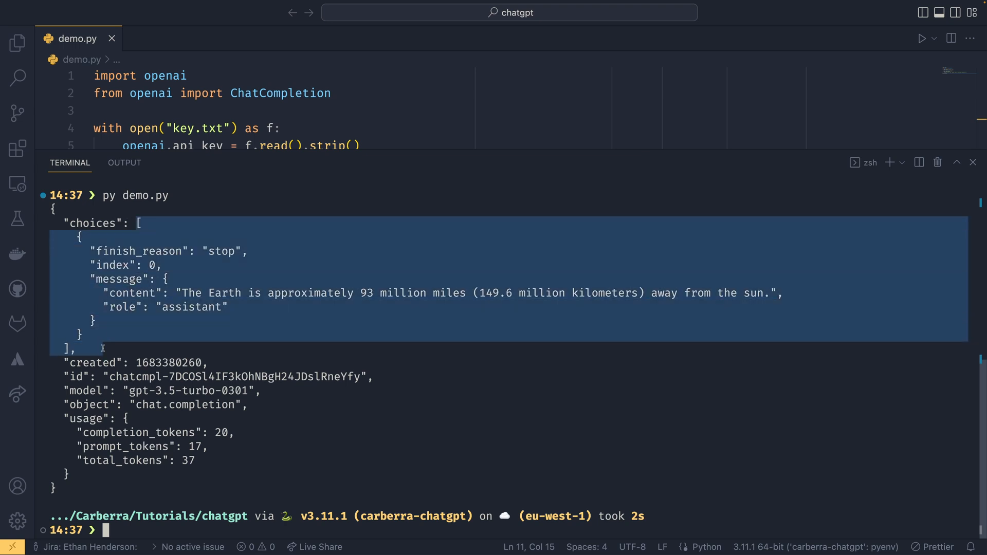
pyautogui.click(133, 292)
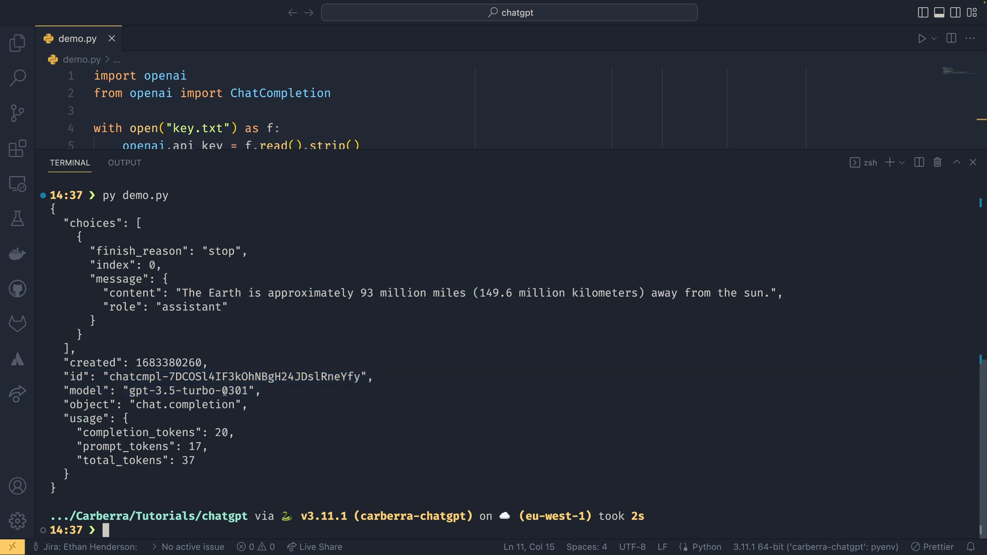
pyautogui.moveTo(263, 391)
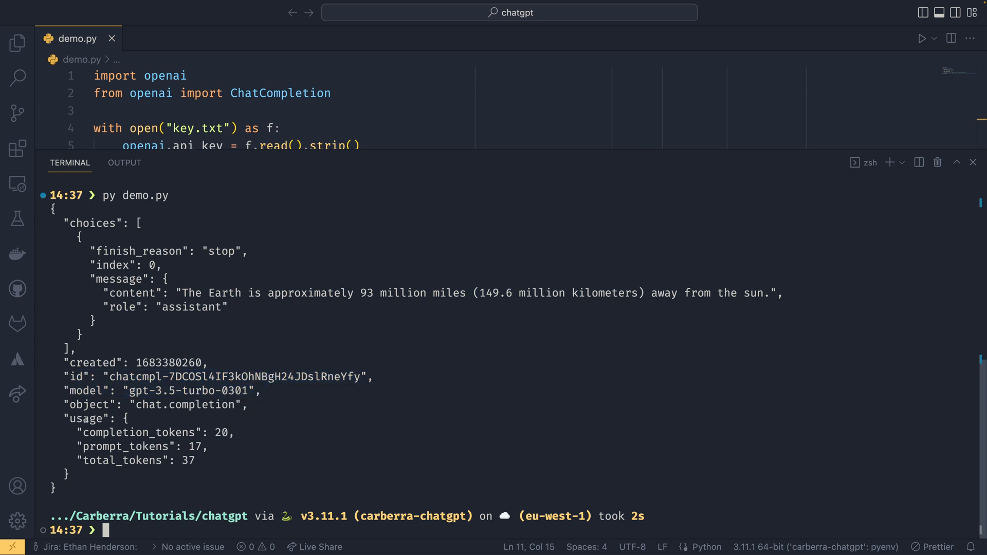
pyautogui.moveTo(81, 417); pyautogui.dragTo(208, 472)
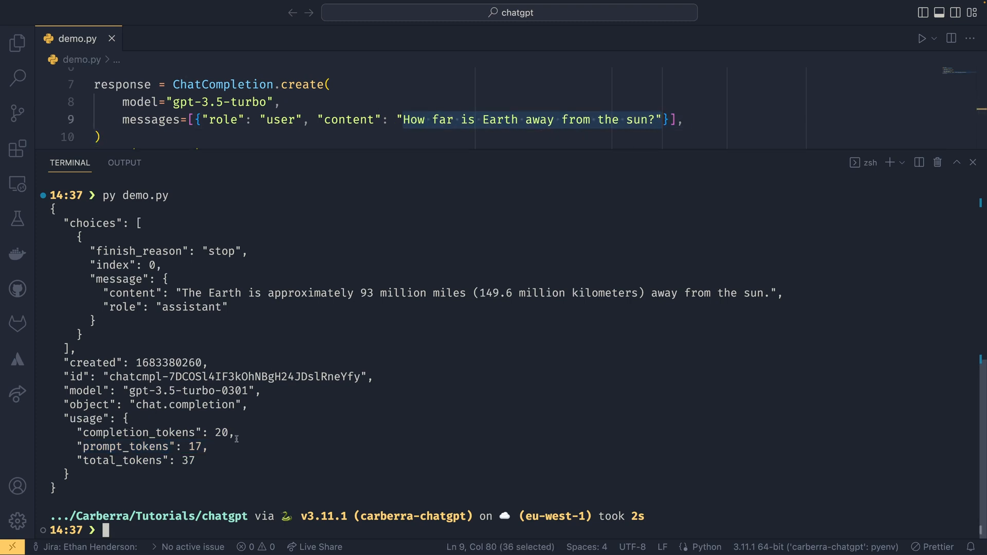
pyautogui.moveTo(236, 417)
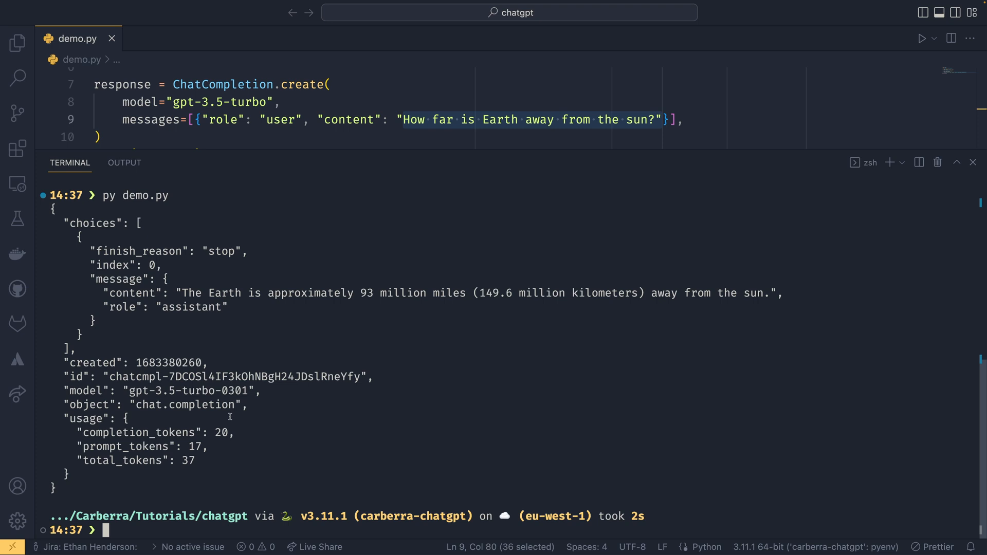
# Close the terminal panel and create a new empty file
pyautogui.click(973, 162)
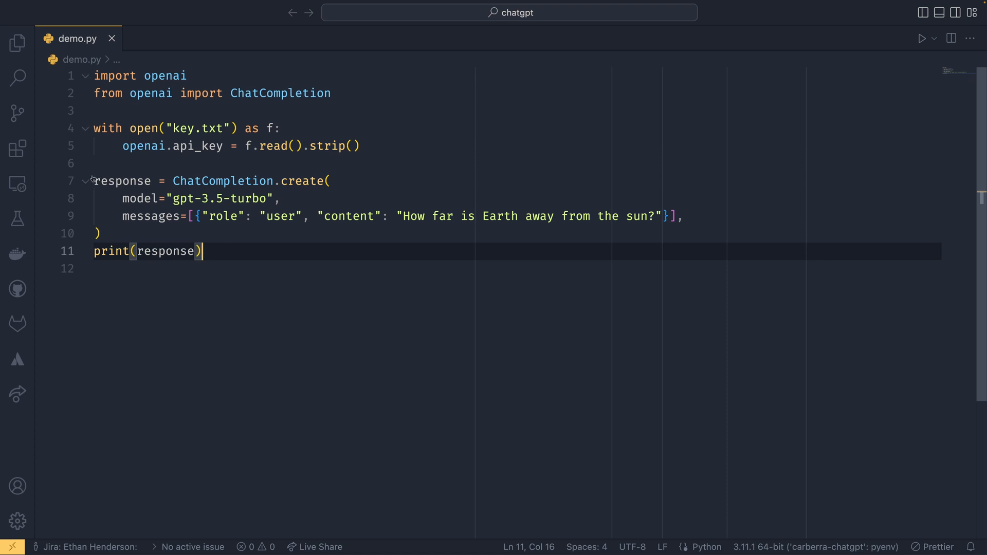
pyautogui.click(97, 233)
pyautogui.write('chat')
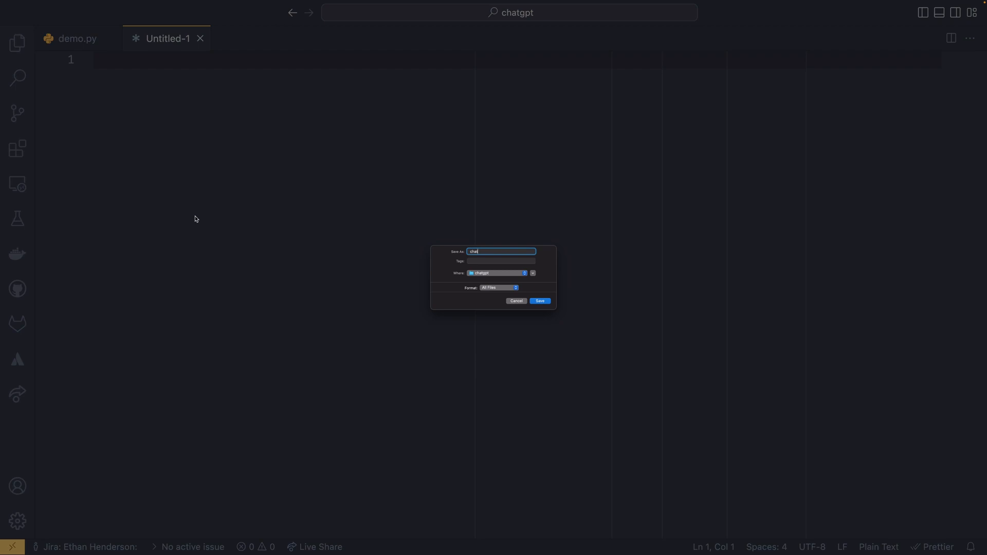
# Save the file as chatbot.py and paste in demo.py's openai imports and key.txt loading
pyautogui.click(539, 301)
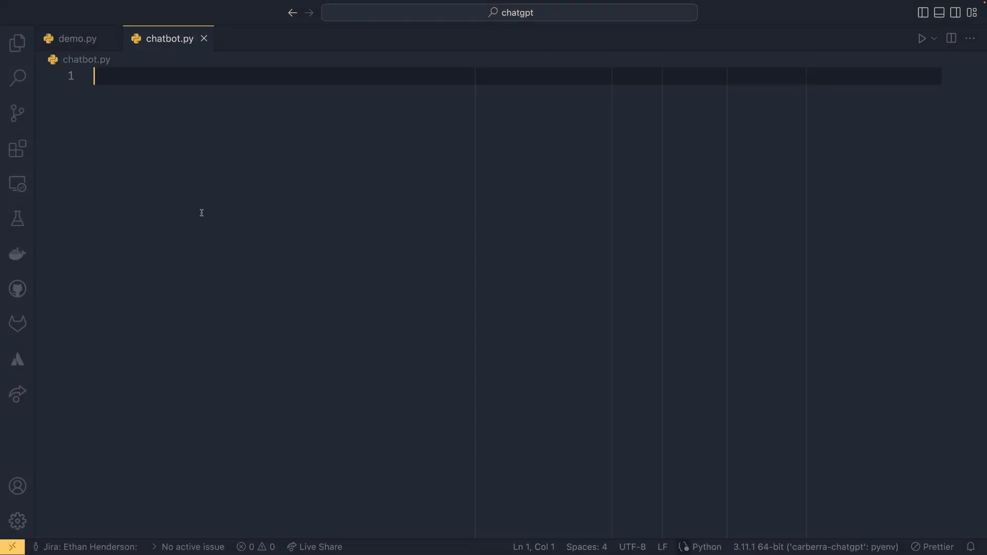
pyautogui.click(77, 39)
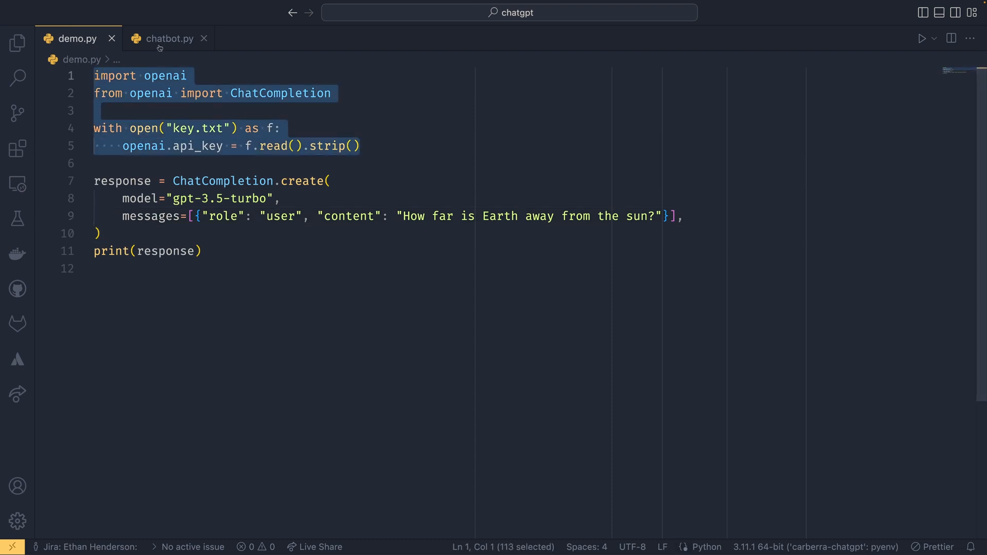
pyautogui.click(168, 39)
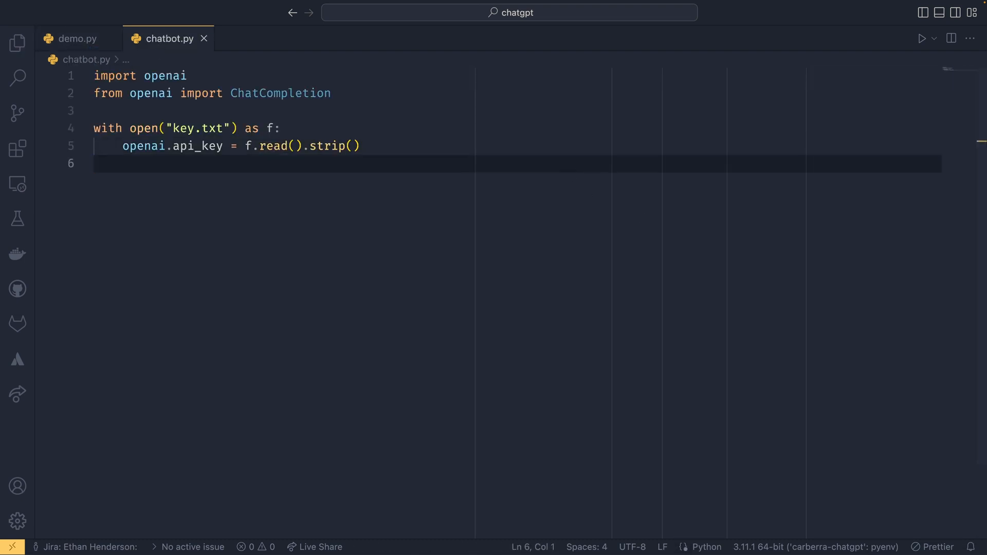
pyautogui.moveTo(547, 243)
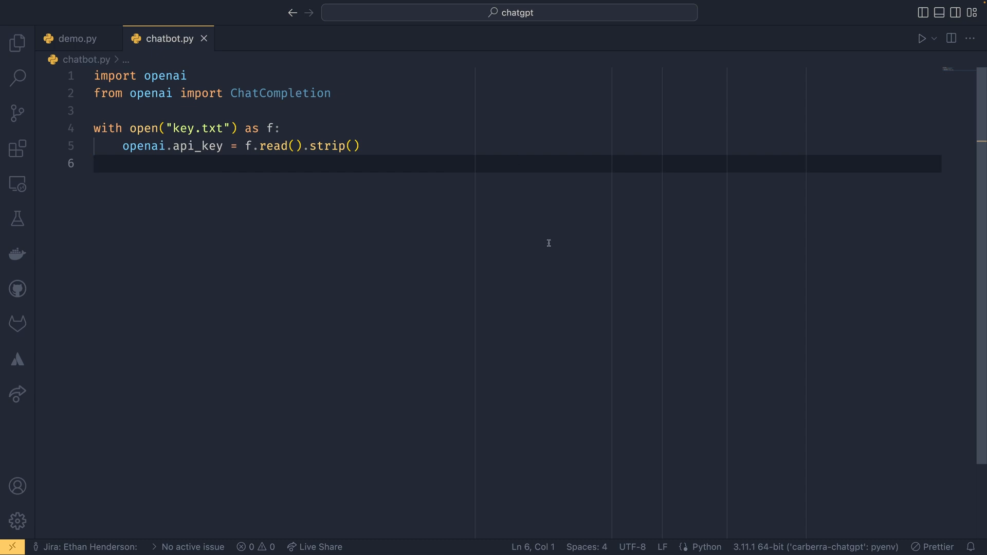
# Add an empty history = [] list below the setup code
pyautogui.press('enter')
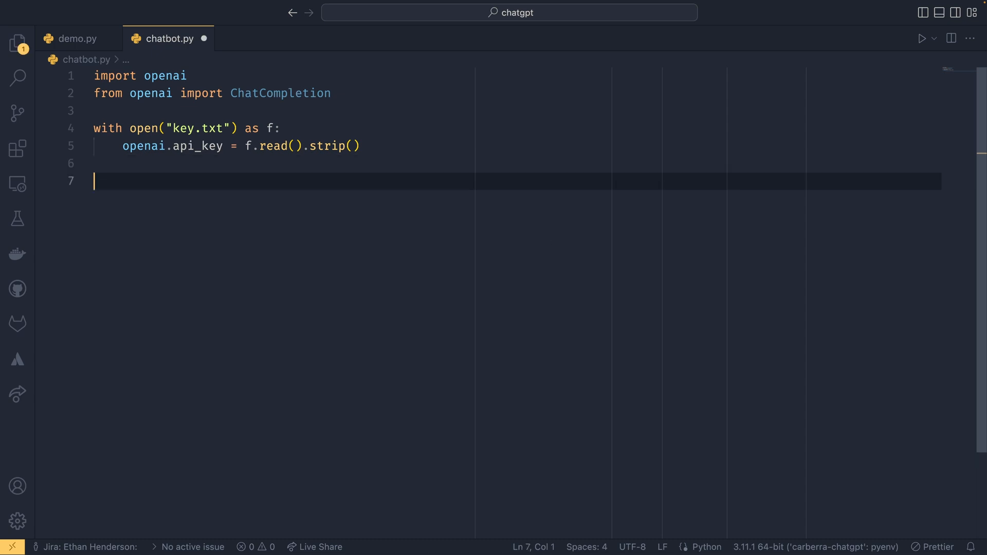
pyautogui.write('history')
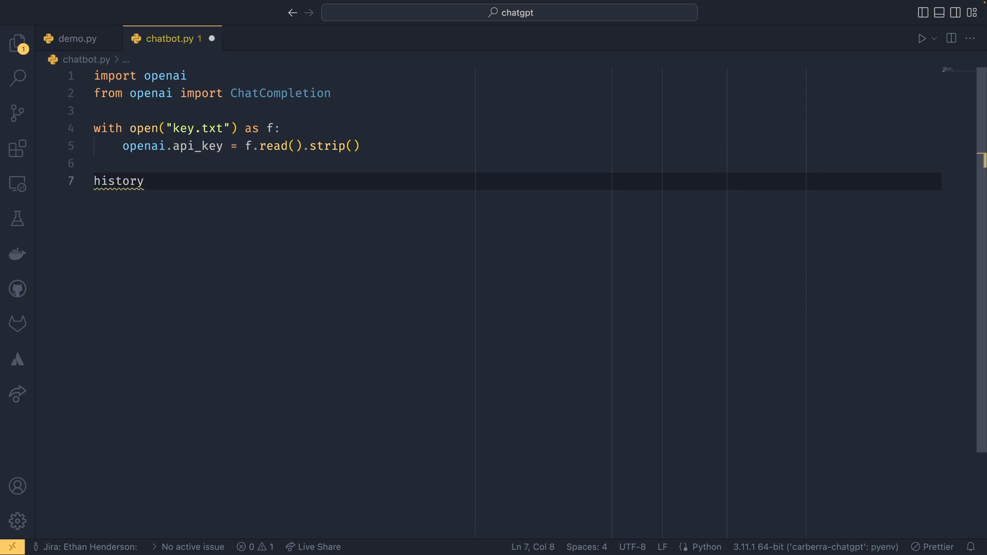
pyautogui.write('= []')
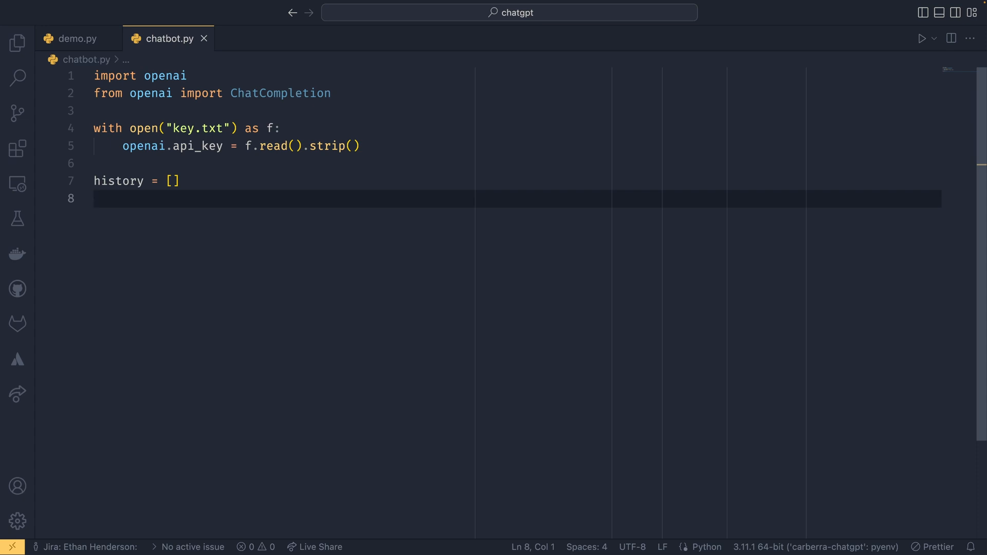
# Define send(content) appending {"role": "user", "content": content} to history
pyautogui.write('def sedn')
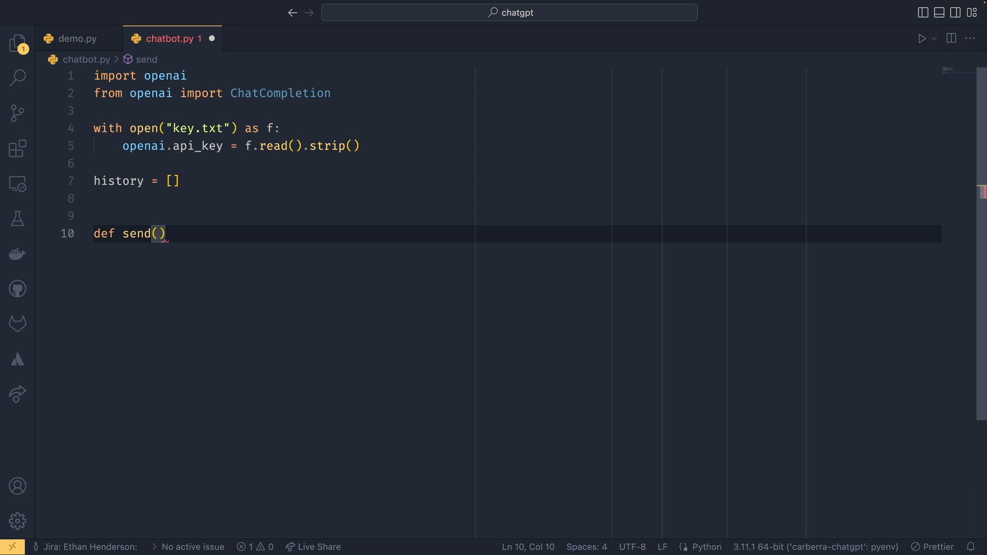
pyautogui.write('conet')
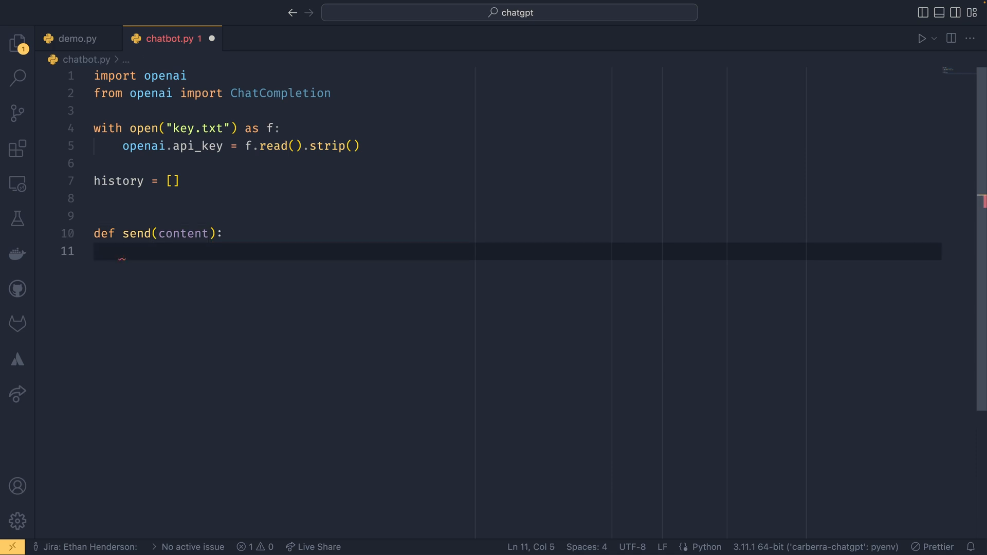
pyautogui.write('history.append({')
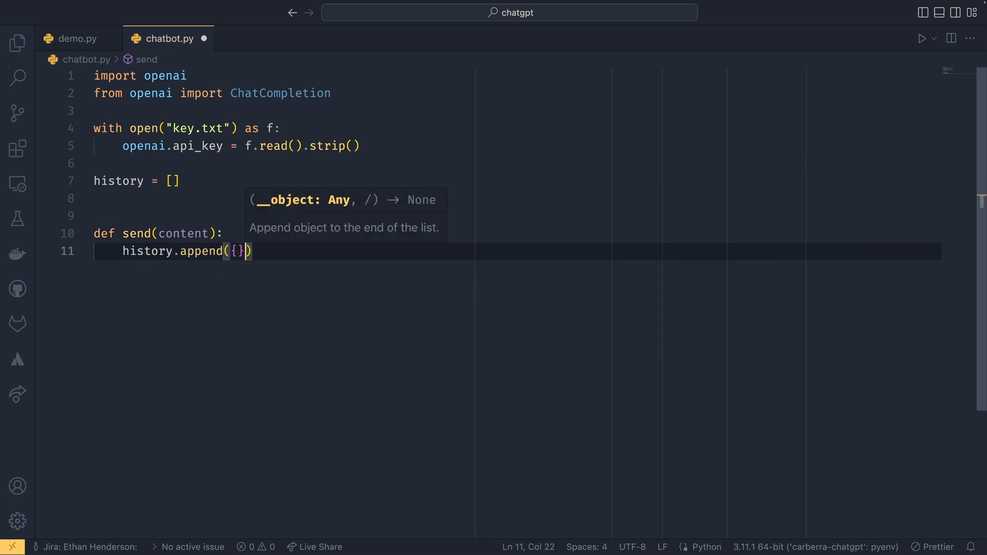
pyautogui.write('"role": "')
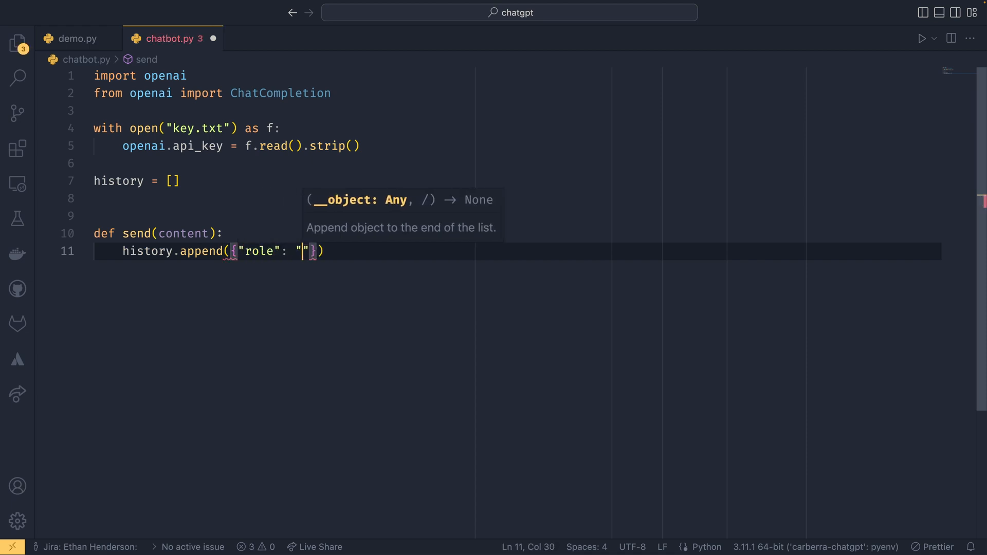
pyautogui.write('user",')
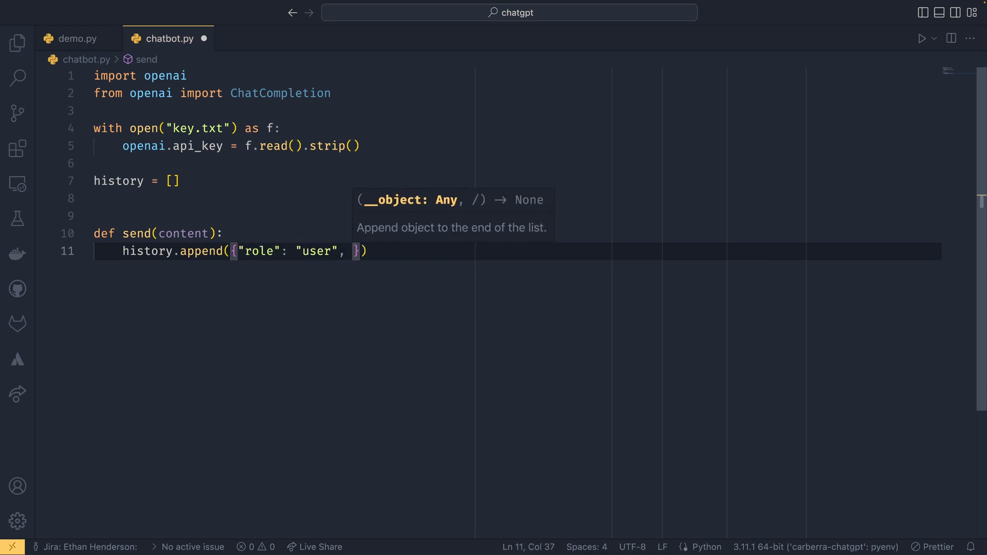
pyautogui.write('"content":')
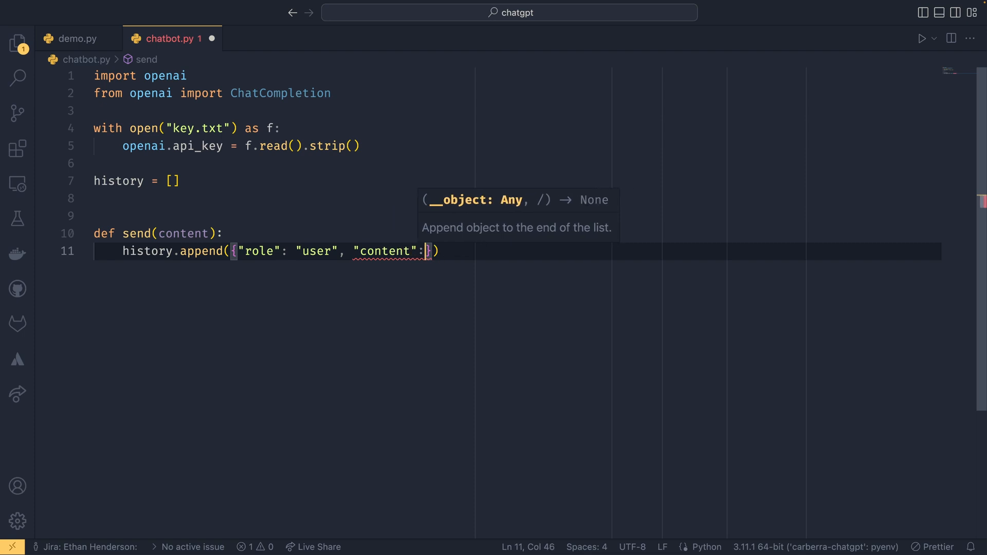
# Add resp = ChatCompletion.create(model="gpt-3.5-turbo", messages=history) inside send()
pyautogui.write('content}')
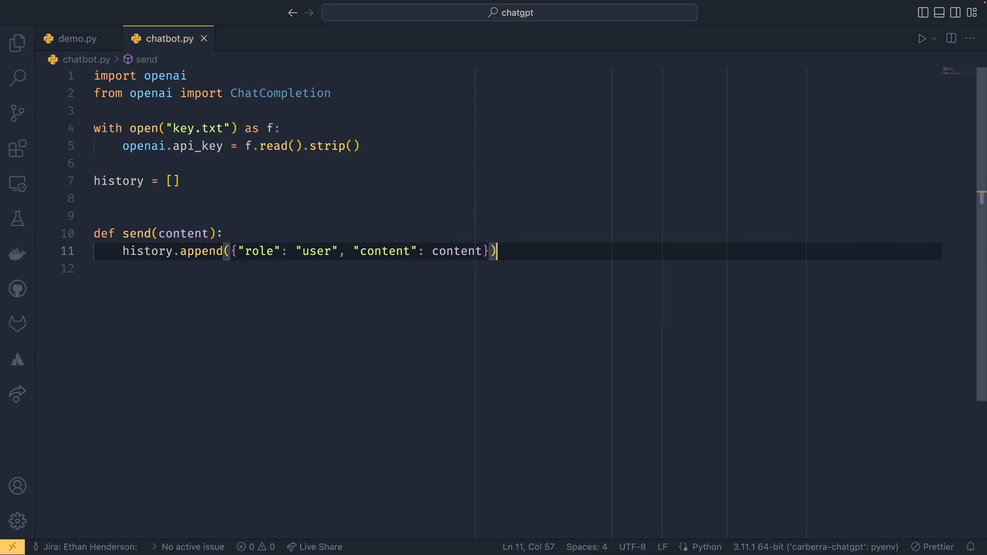
pyautogui.write('resp = Chat')
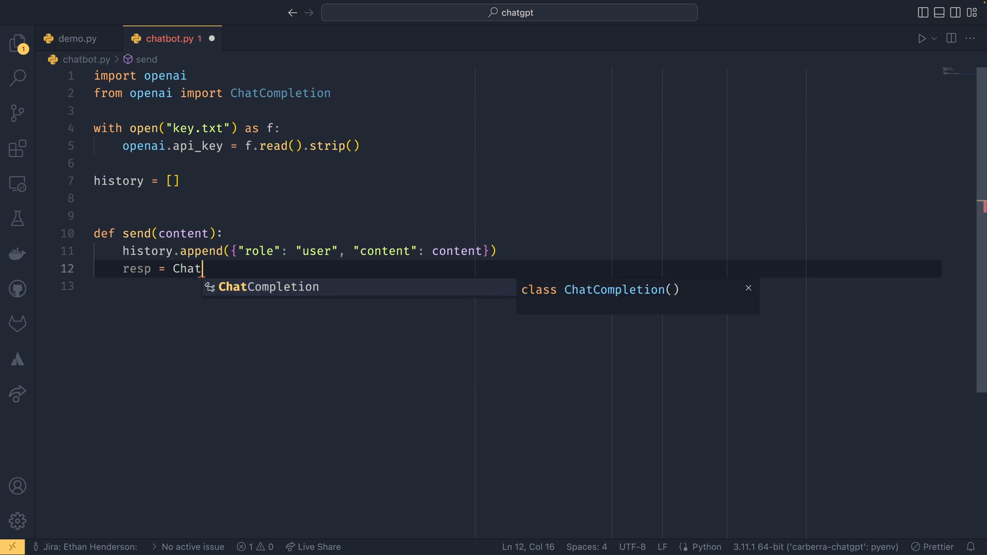
pyautogui.write('Completion.create(model="p')
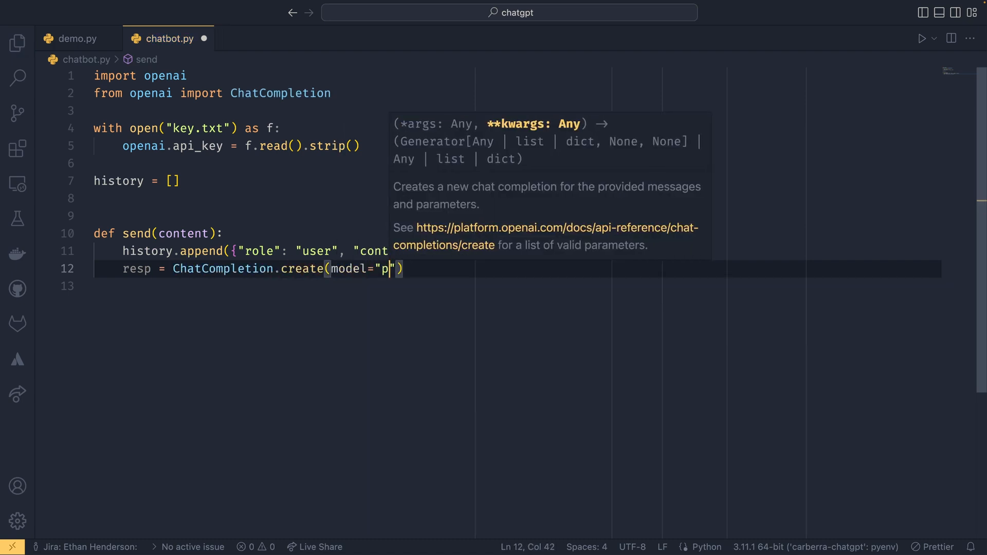
pyautogui.write('gt')
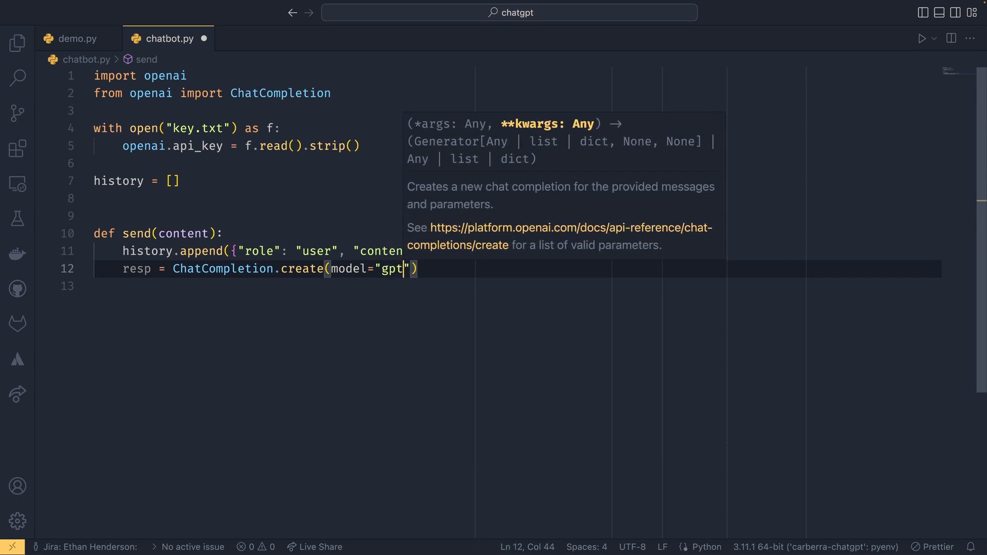
pyautogui.write('-3.5-tur')
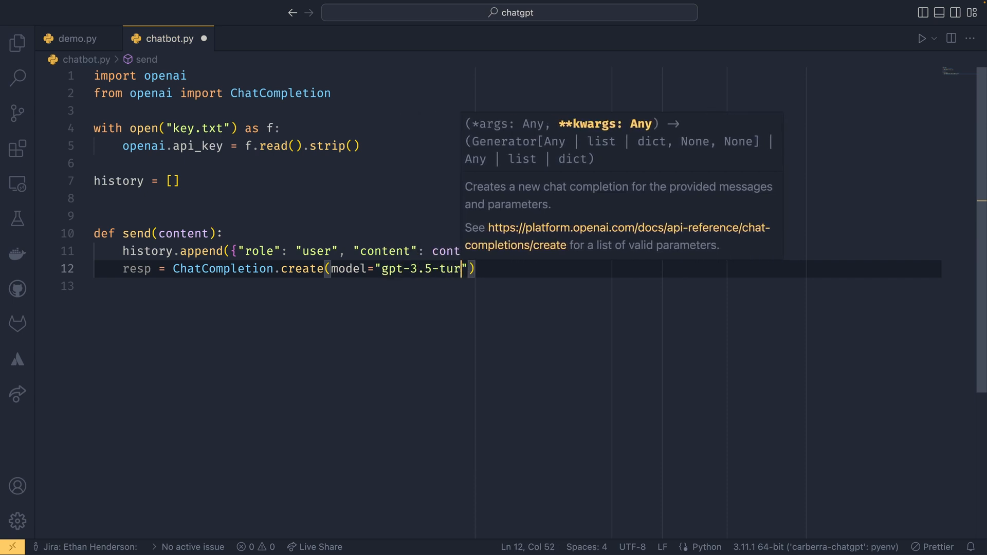
pyautogui.write('bo')
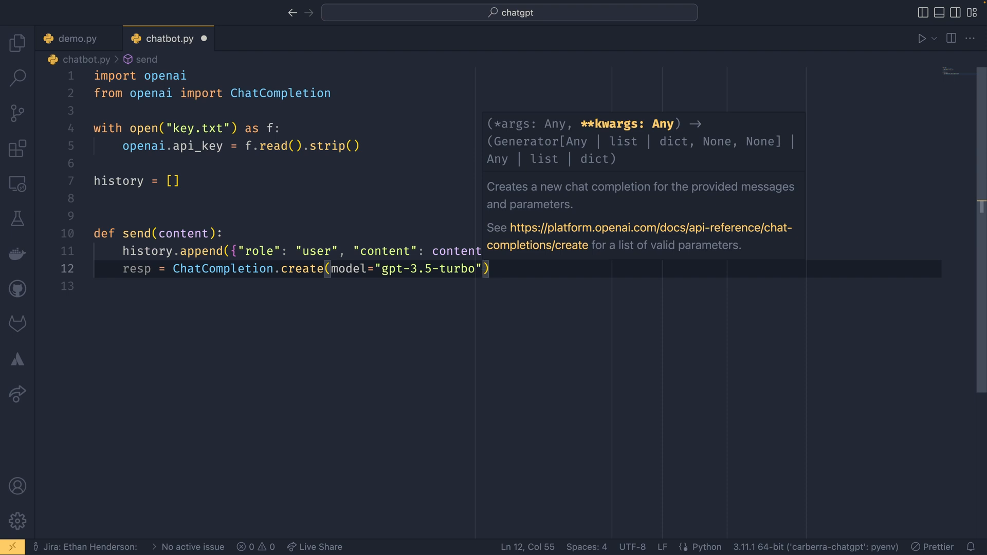
pyautogui.write(', messages')
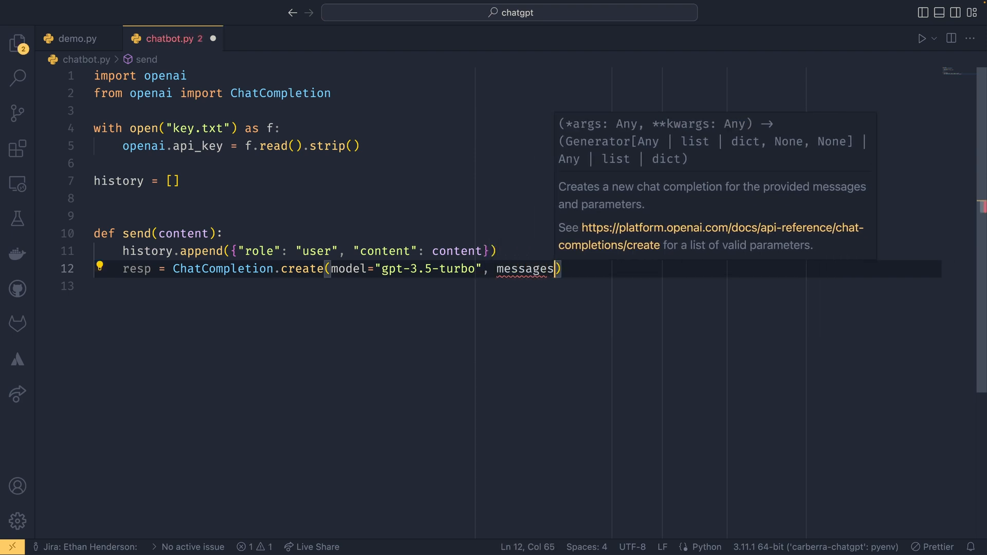
pyautogui.write('=history')
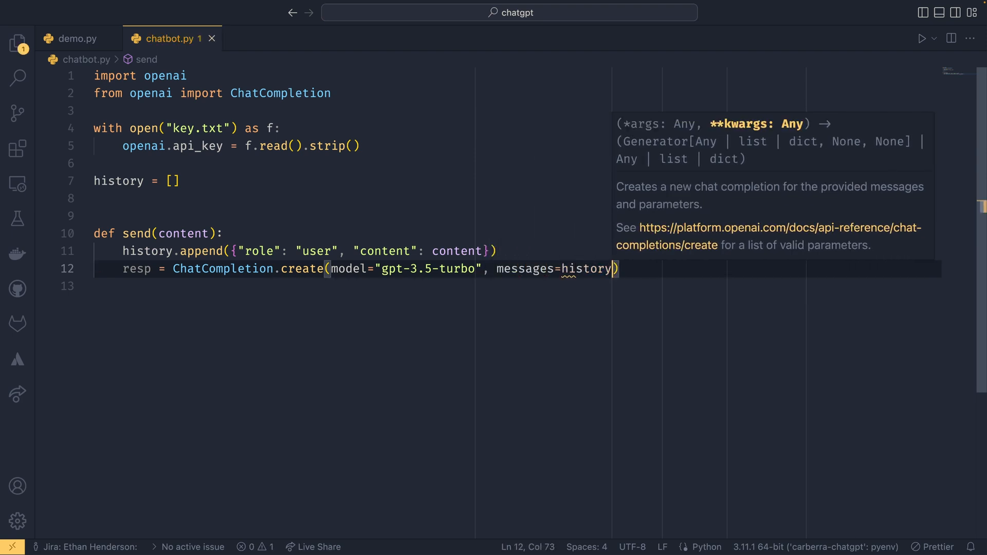
pyautogui.press('enter')
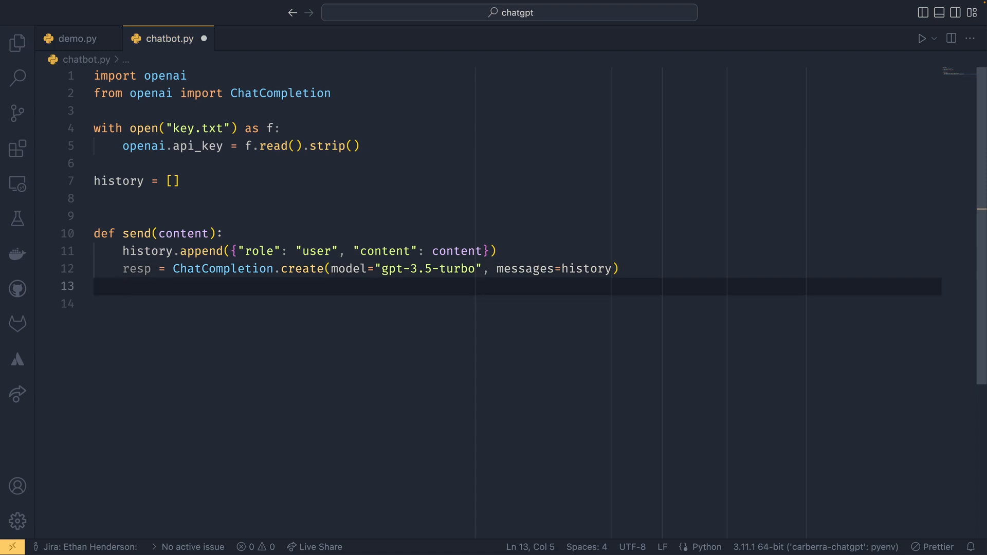
# Extract the reply text from resp["choices"][0] content into output
pyautogui.write('out')
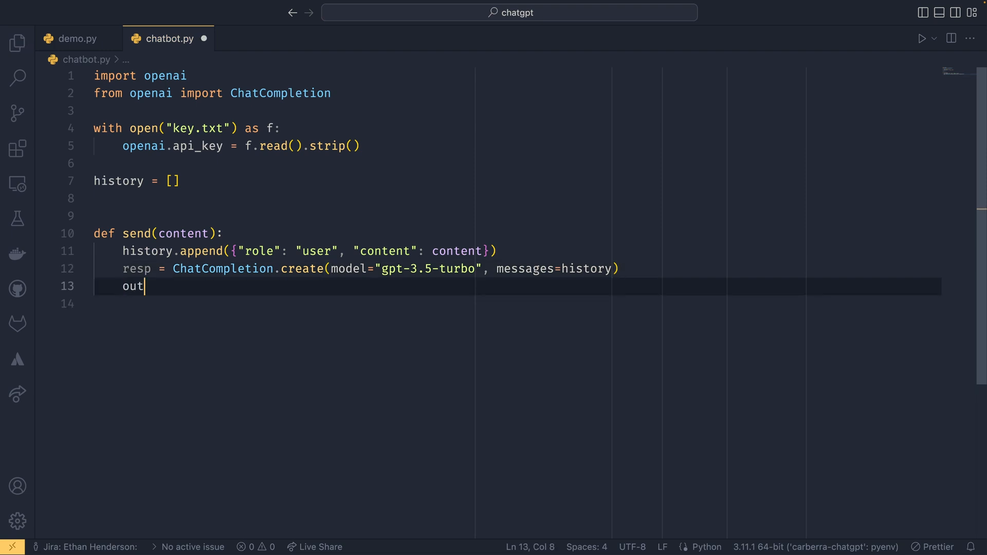
pyautogui.write('put = resp')
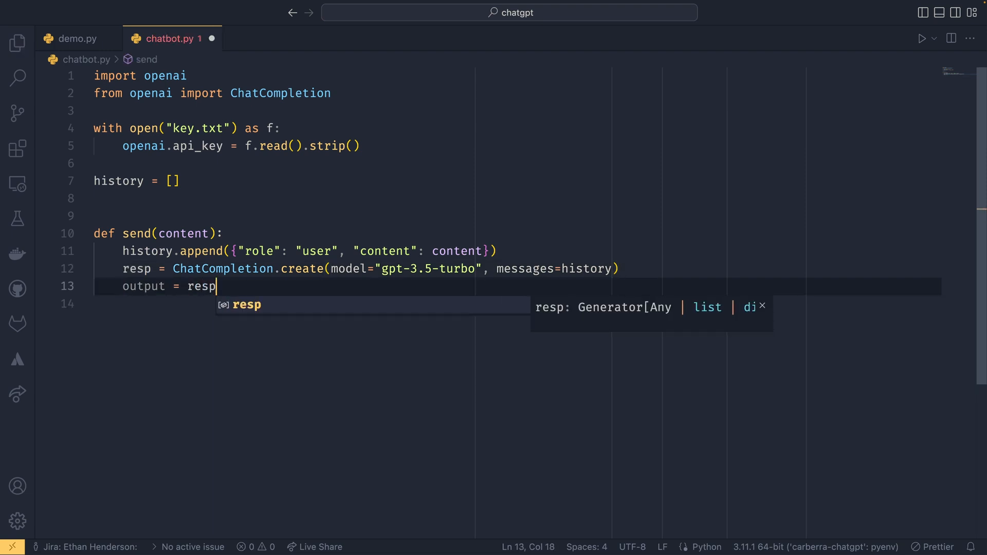
pyautogui.write('["ch"]')
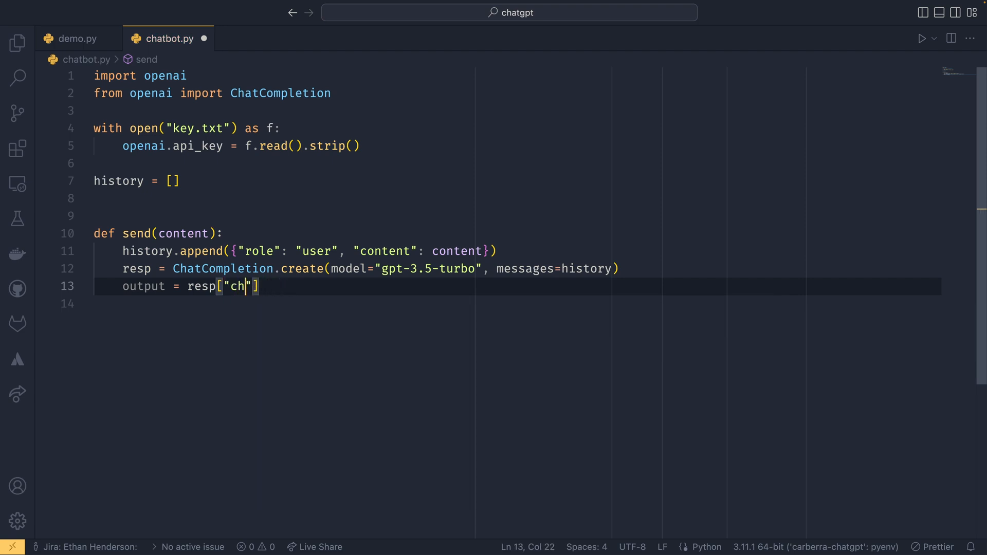
pyautogui.write('oices')
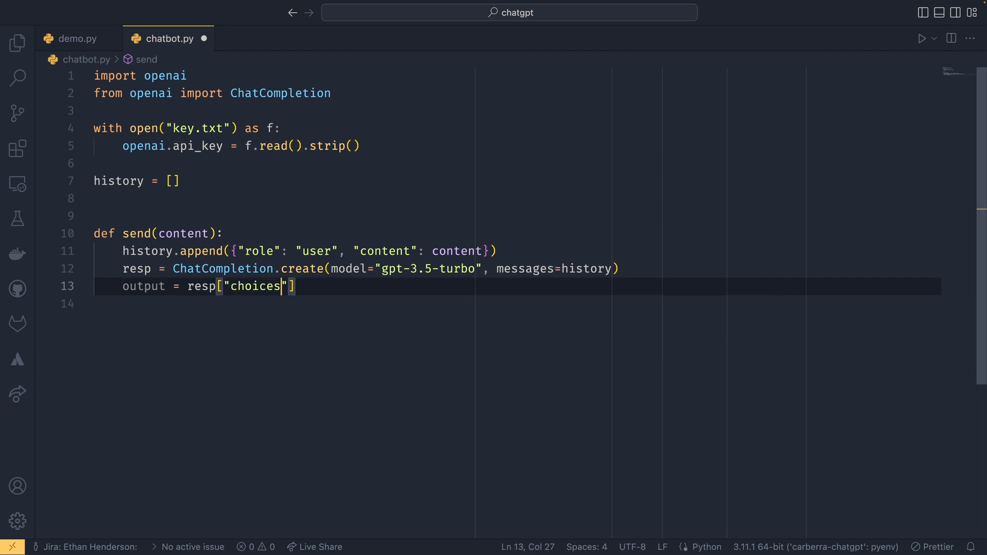
pyautogui.write('[]')
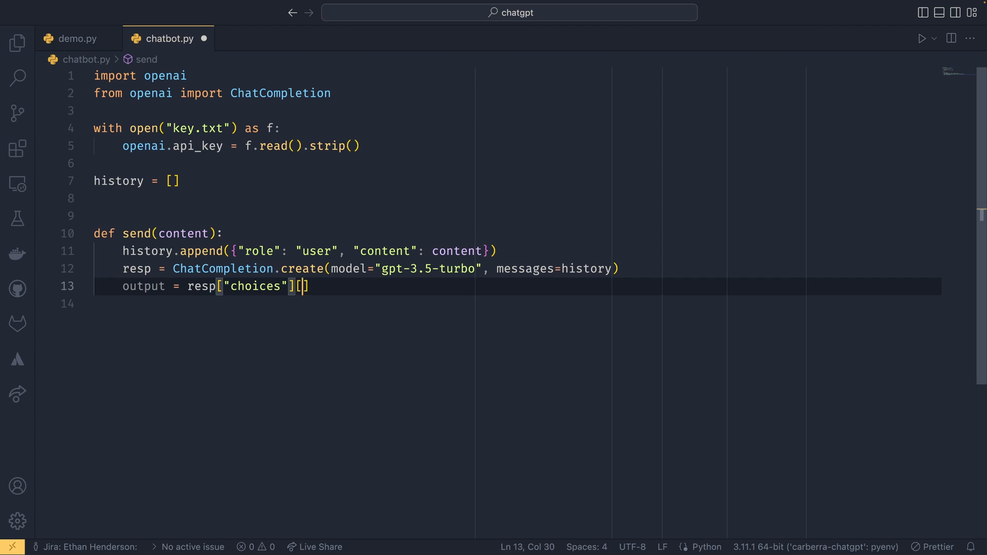
pyautogui.write('0')
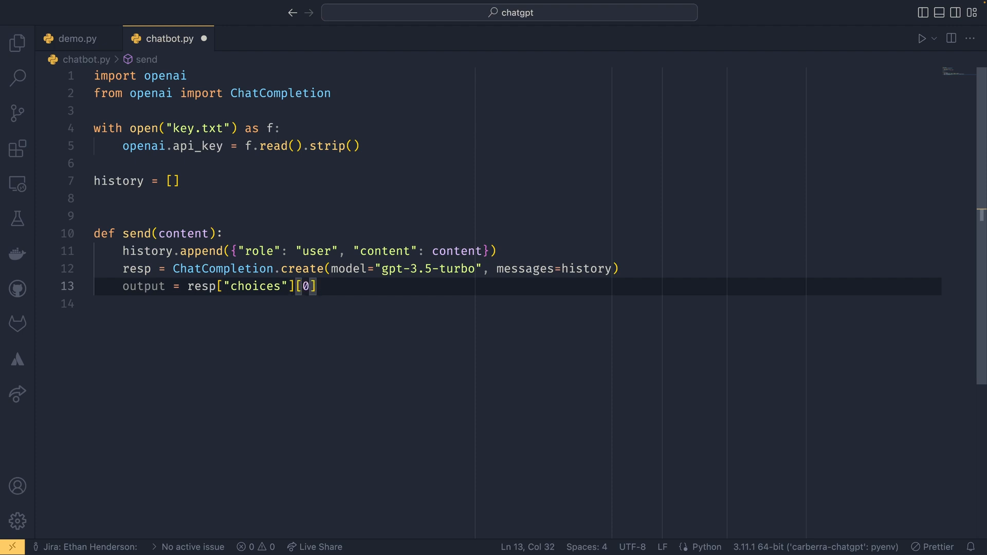
pyautogui.write('["message"]["')
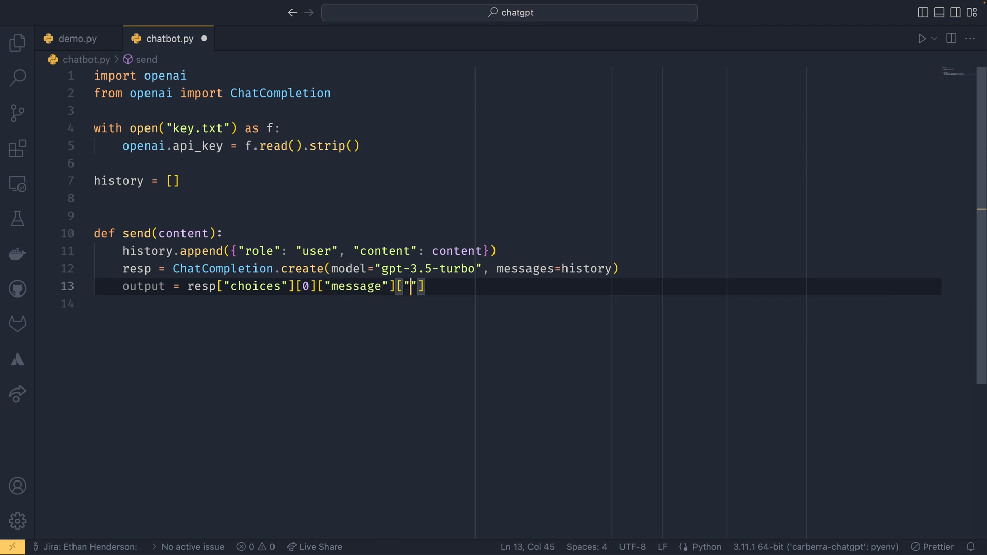
pyautogui.write('content')
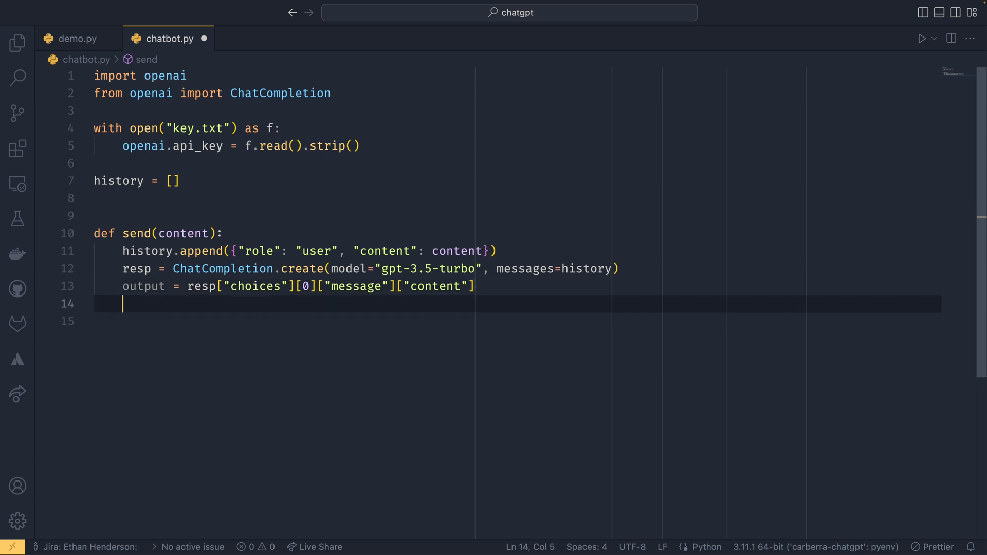
# Append output to history as an assistant entry and return it
pyautogui.write('history,appoe')
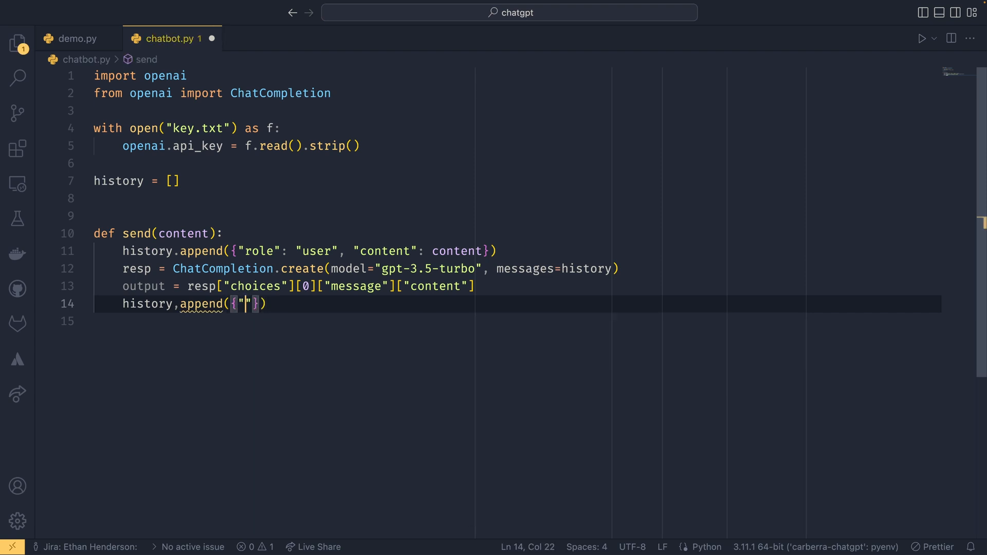
pyautogui.write('role')
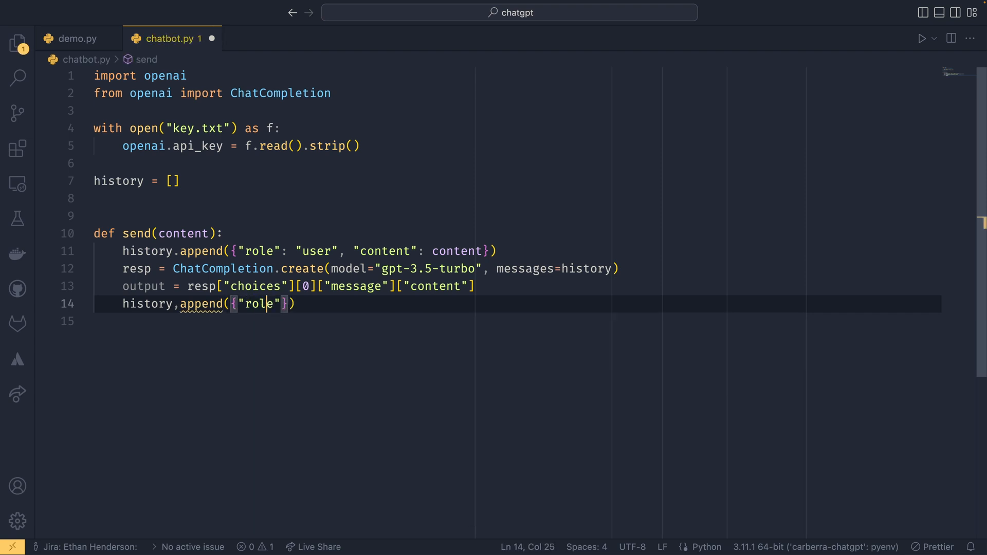
pyautogui.write('.')
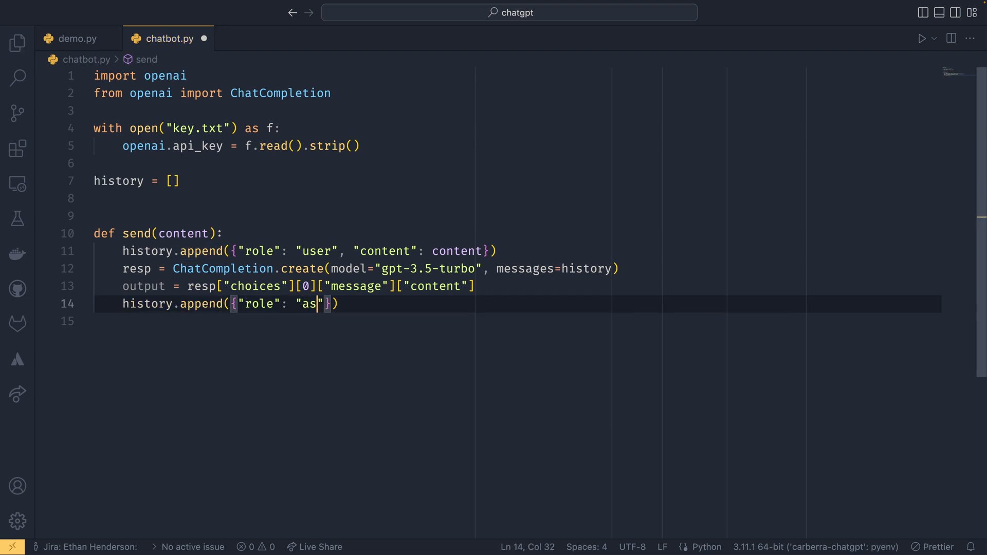
pyautogui.write('sistant')
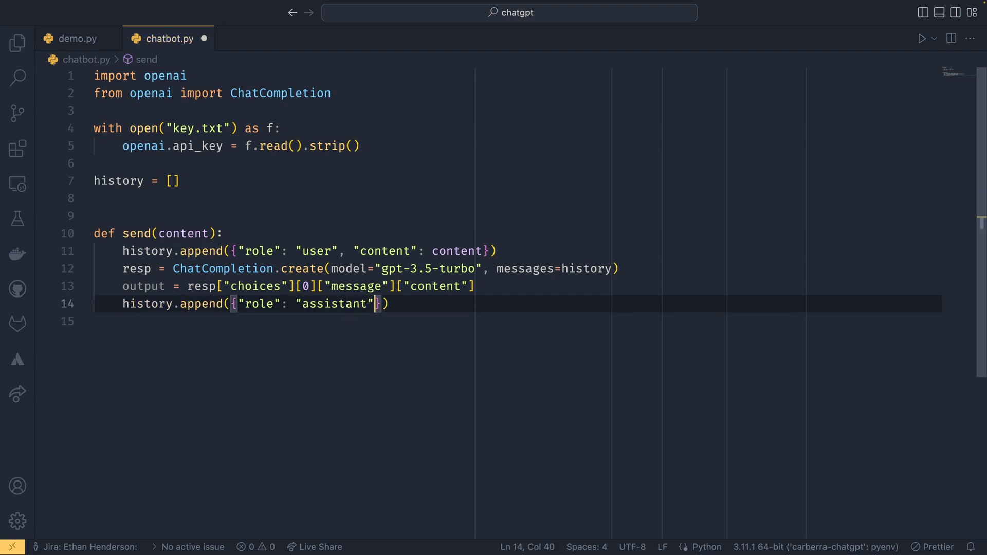
pyautogui.write(', "cont')
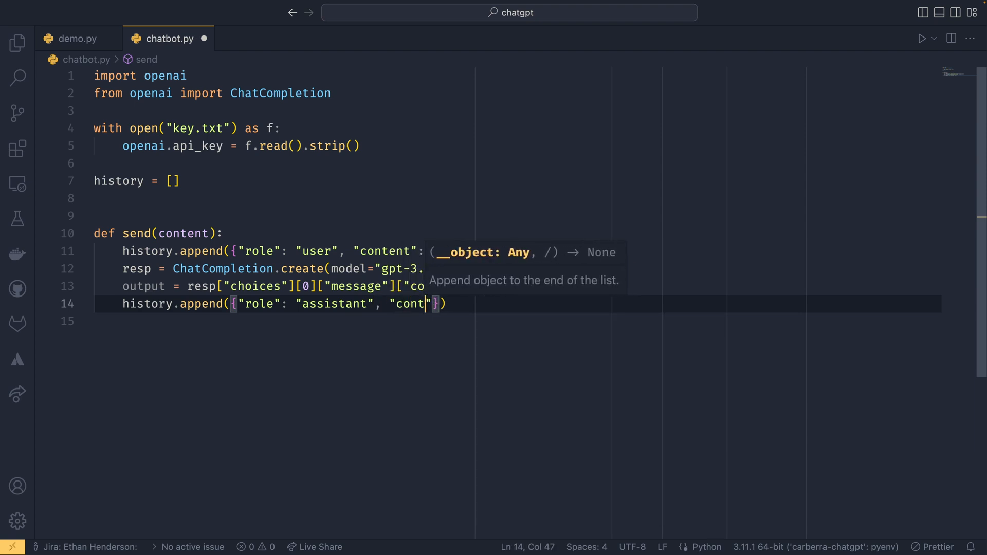
pyautogui.write('output')
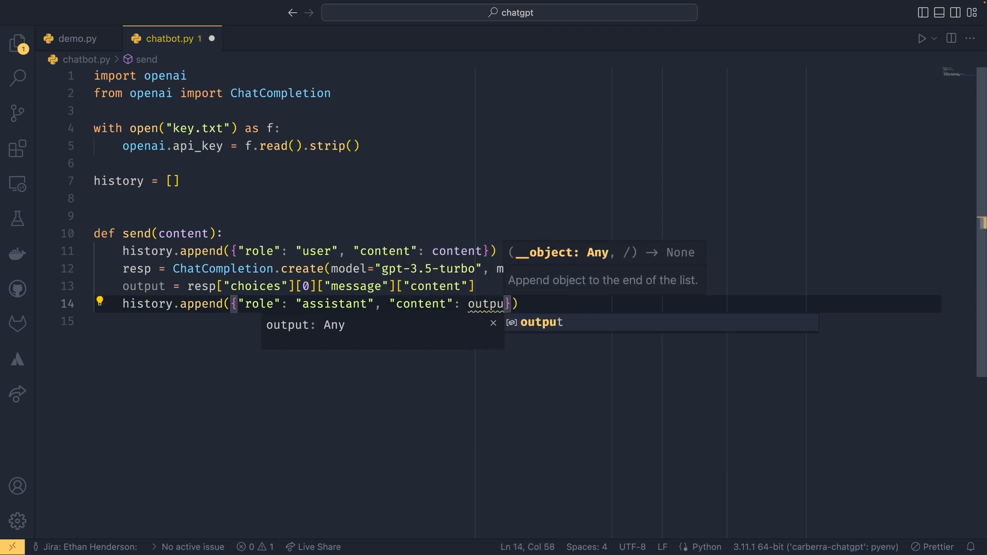
pyautogui.write('return output')
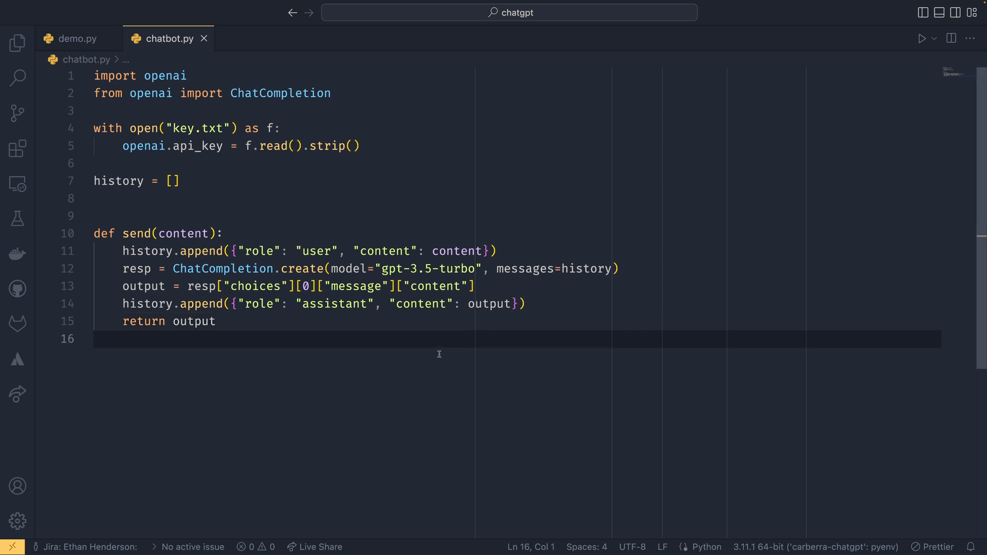
# Add a while True loop reading user_input and passing it to send()
pyautogui.press('enter')
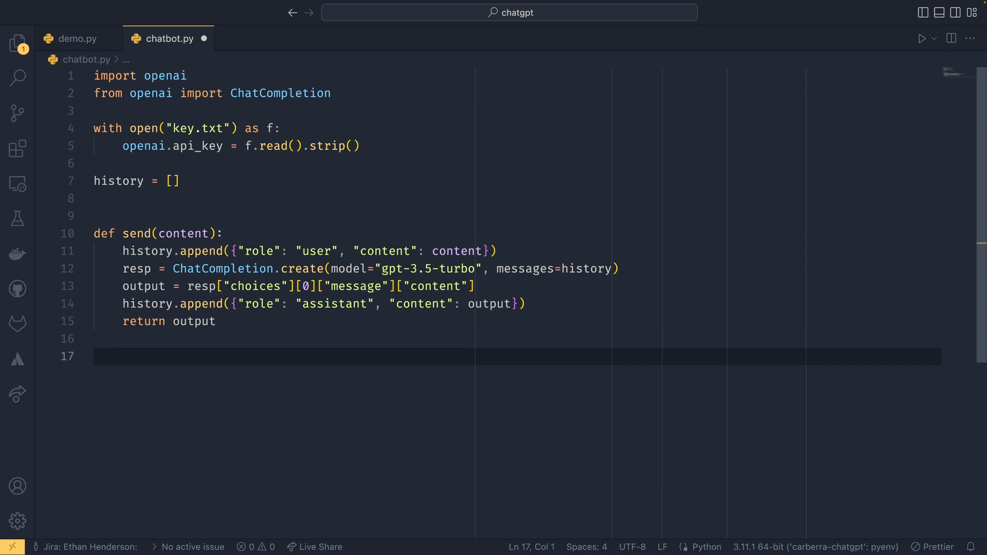
pyautogui.write('while True:')
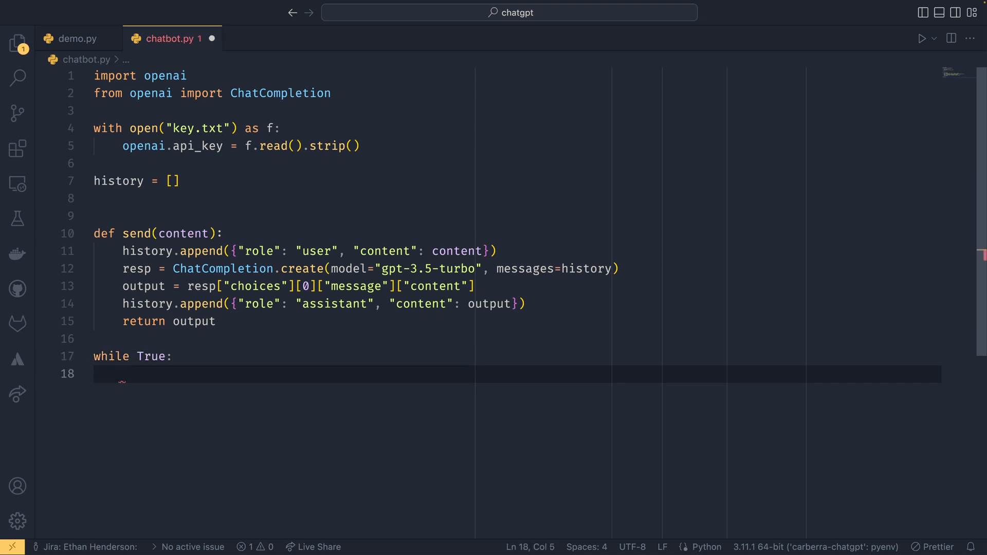
pyautogui.write('user_input = input(">')
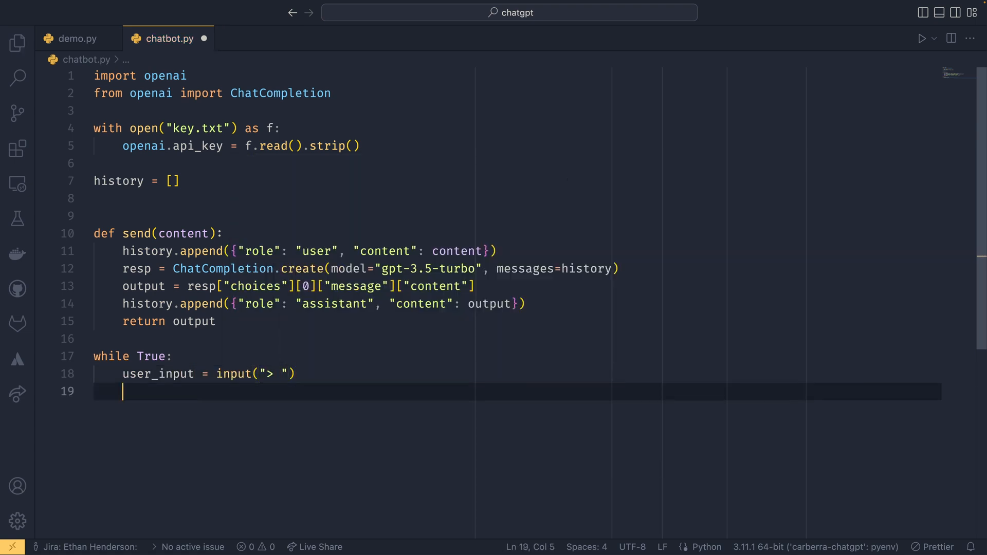
pyautogui.write('resp =')
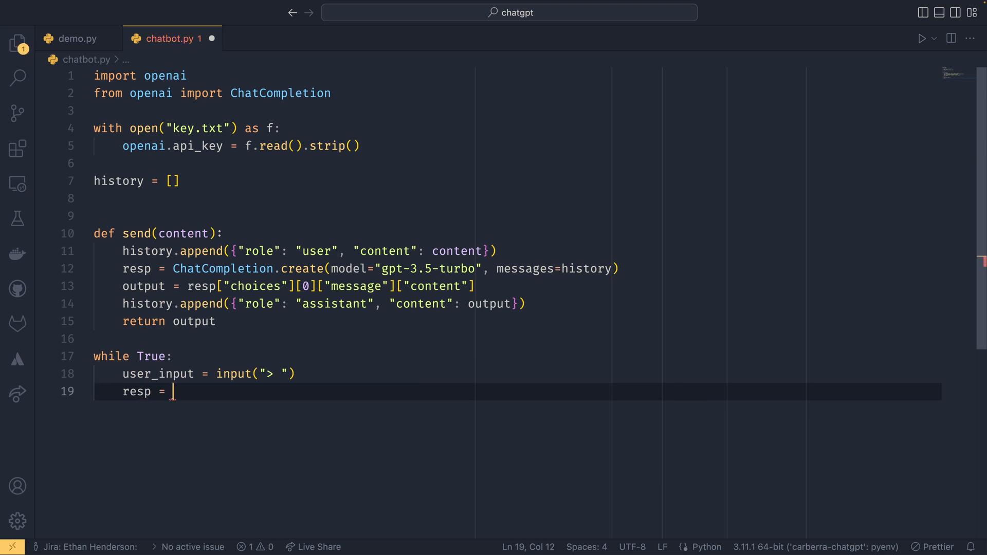
pyautogui.write('send(user_input')
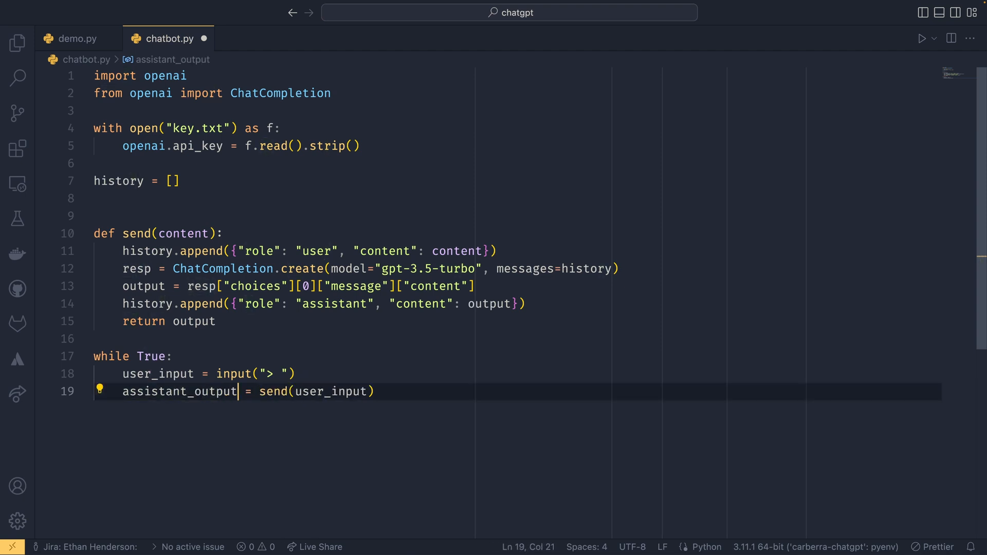
# Print assistant_output with end="\n\n" at the end of the loop
pyautogui.press('Enter')
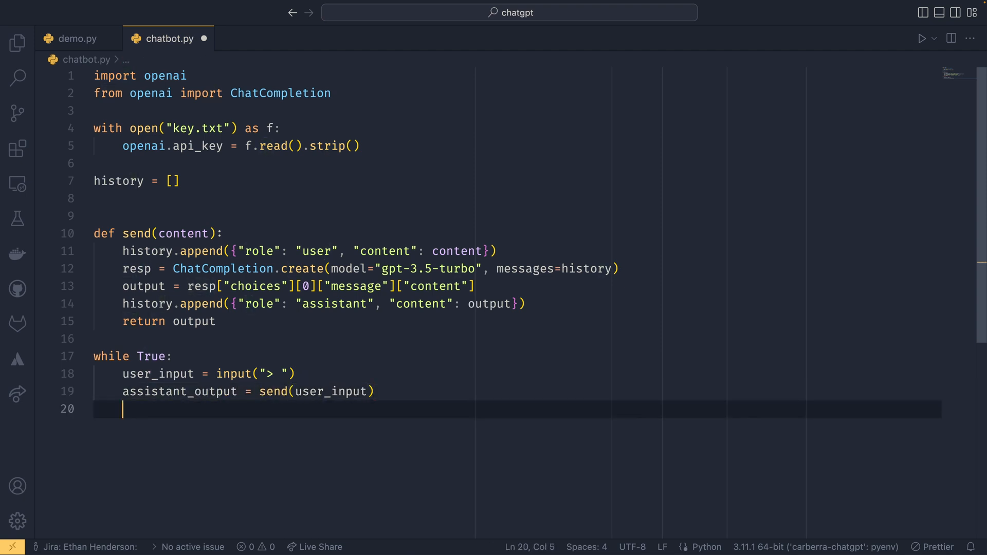
pyautogui.write('print(a')
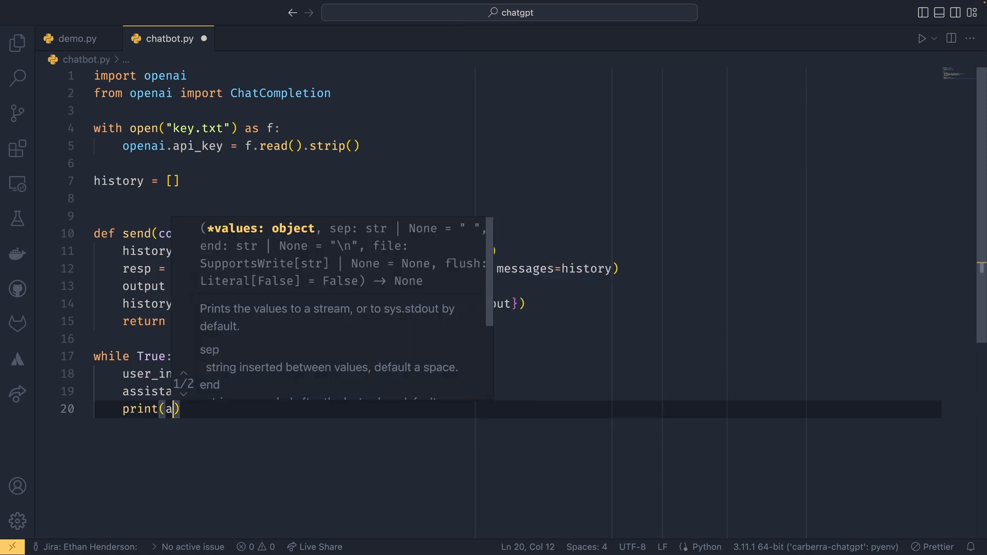
pyautogui.write('ssistant_output,')
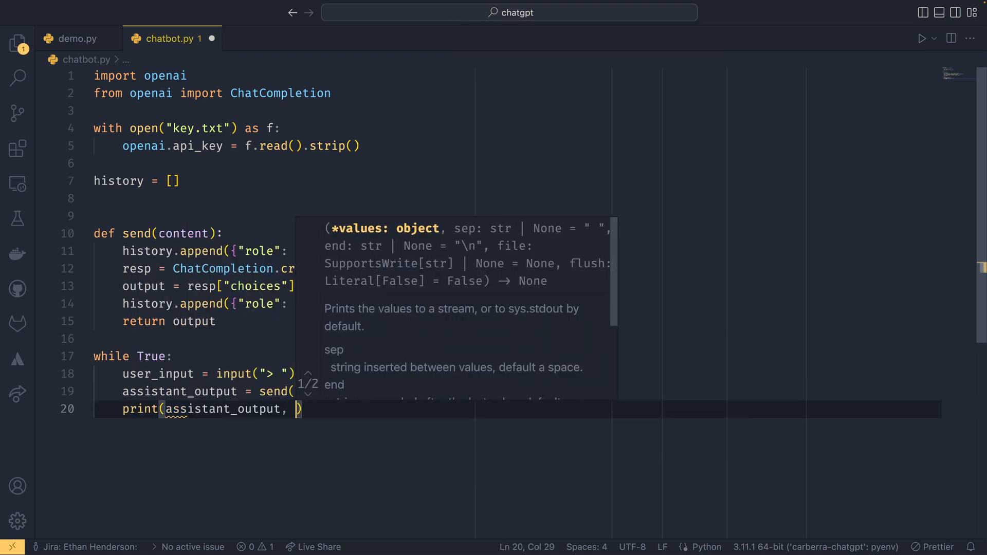
pyautogui.write('end="\\n\\n"')
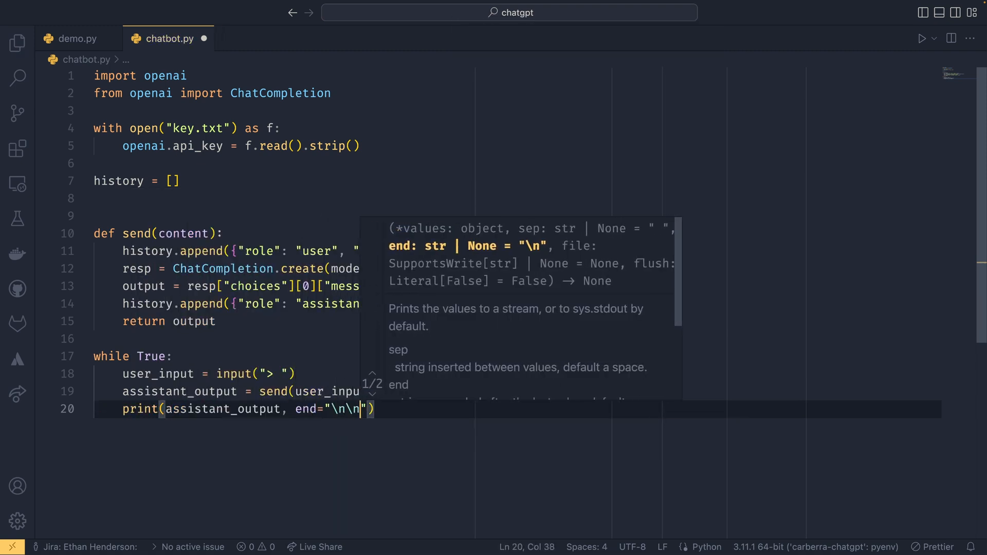
pyautogui.press('Enter')
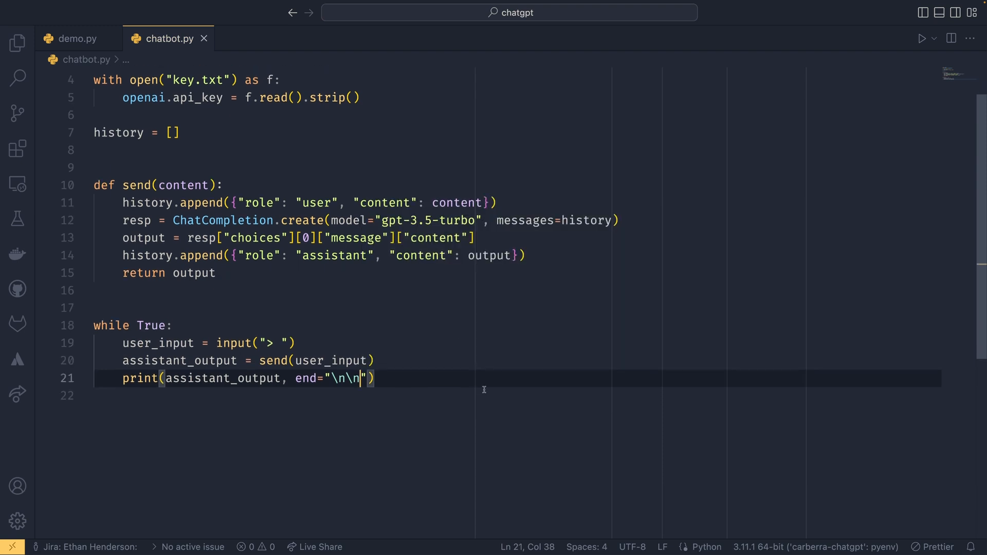
# Run py chatbot.py and ask how far Earth is from the sun
pyautogui.scroll(-3)
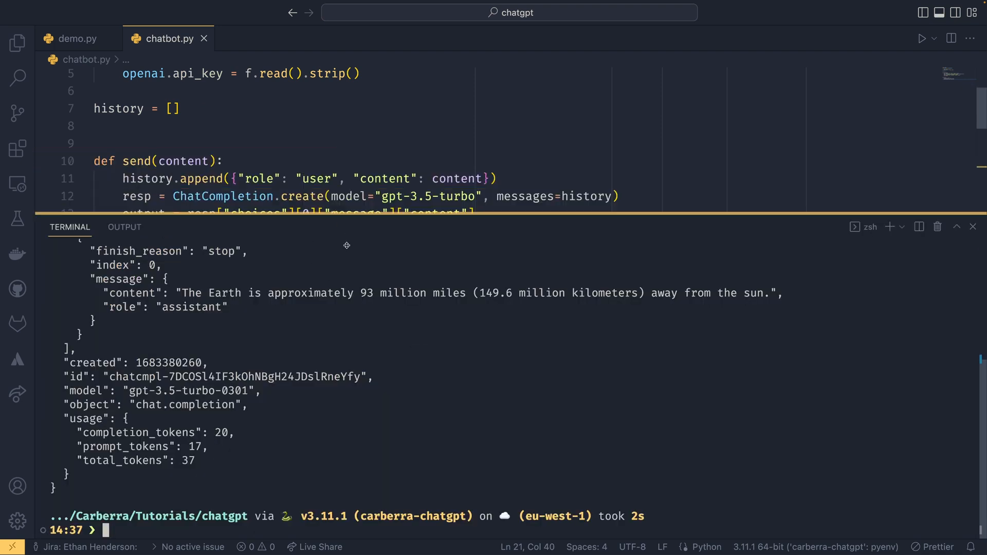
pyautogui.write('py')
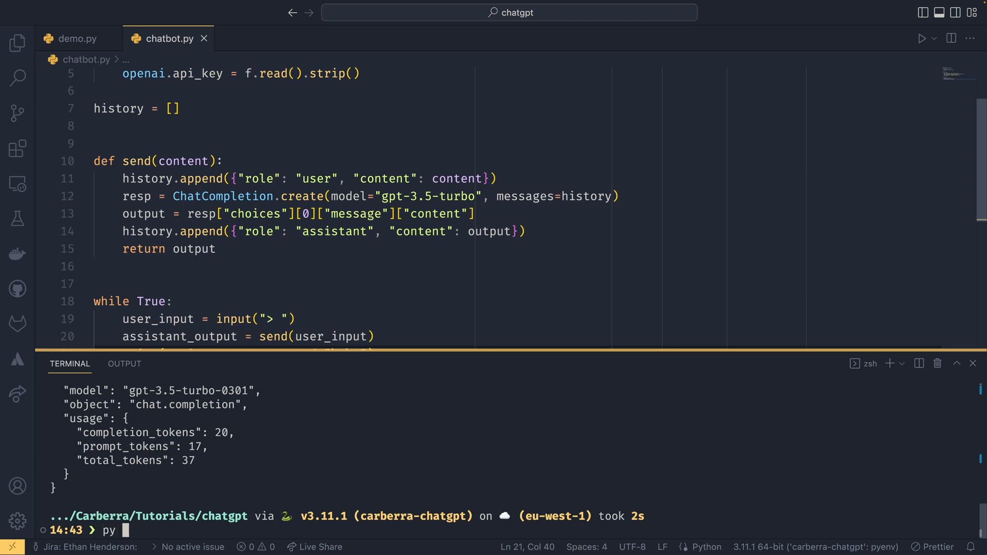
pyautogui.write('chatbot.py')
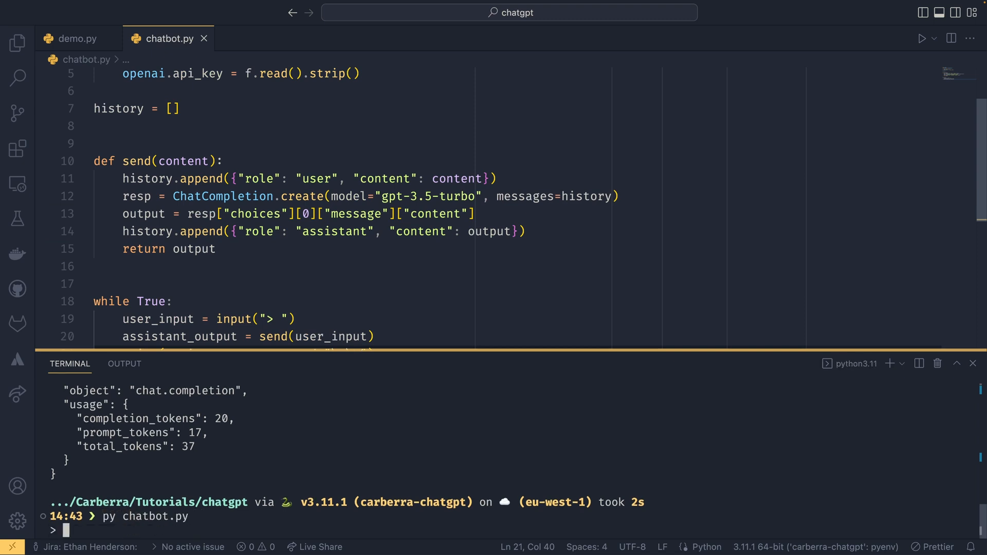
pyautogui.write('How far is the')
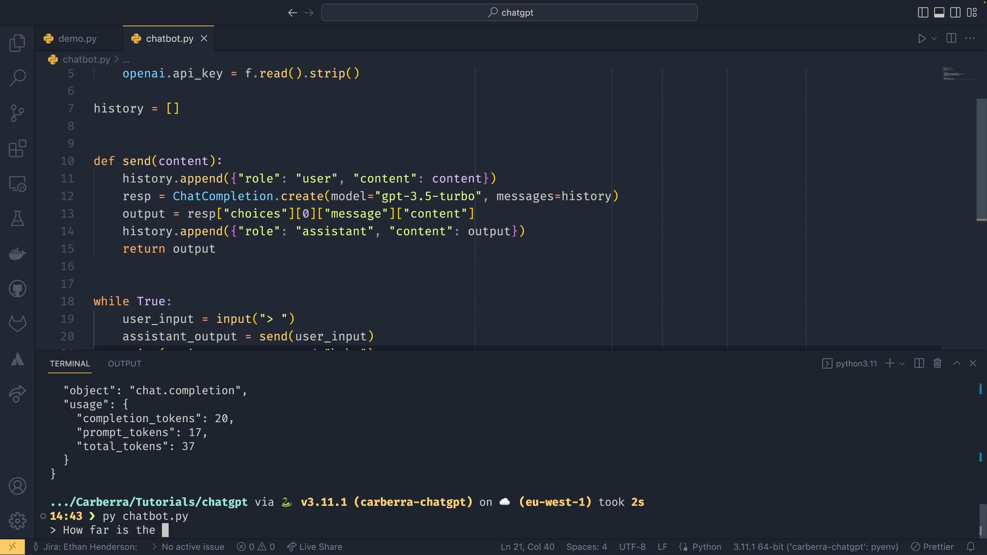
pyautogui.write('Earth from the sun?')
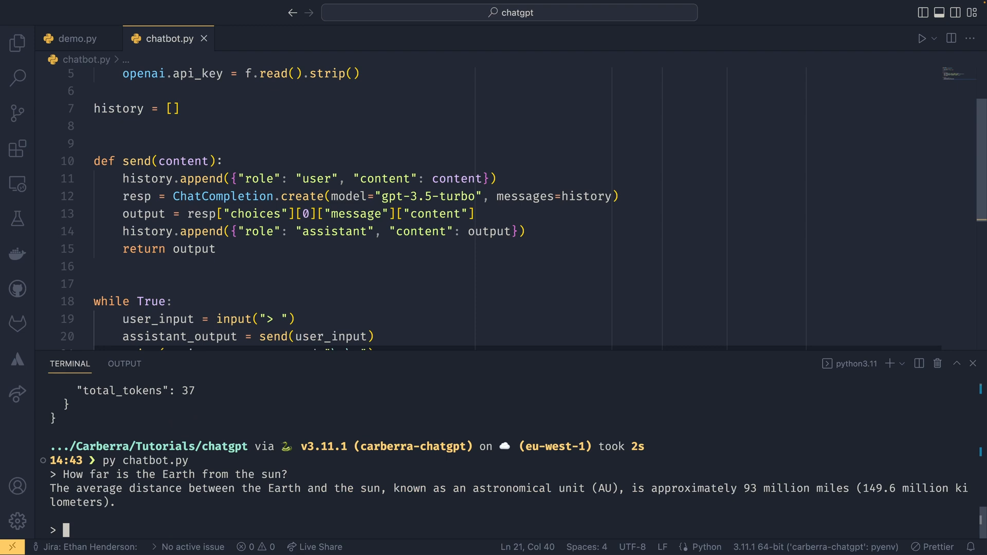
# Ask the follow-up 'What about Saturn?' and start another 'What about P…' question
pyautogui.write('What about S')
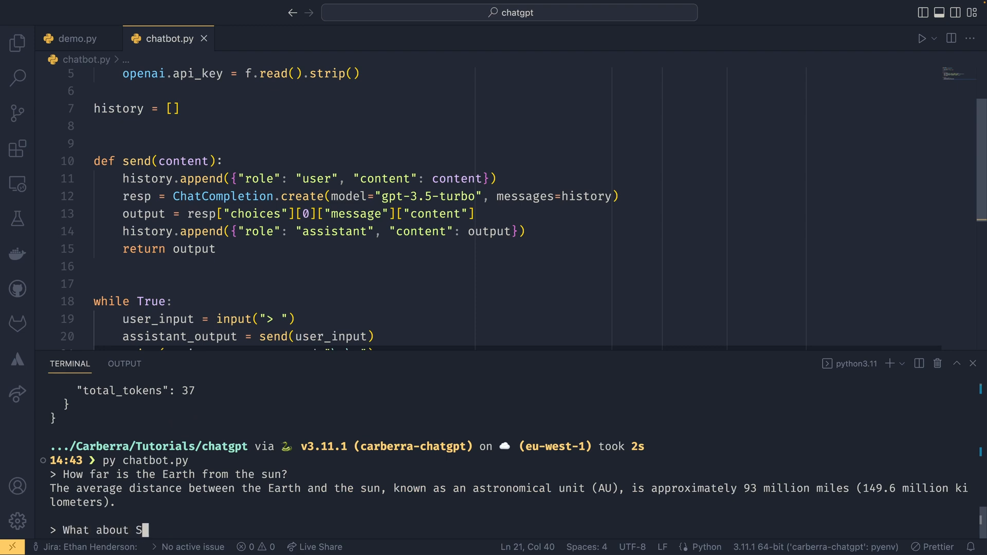
pyautogui.write('aturn?')
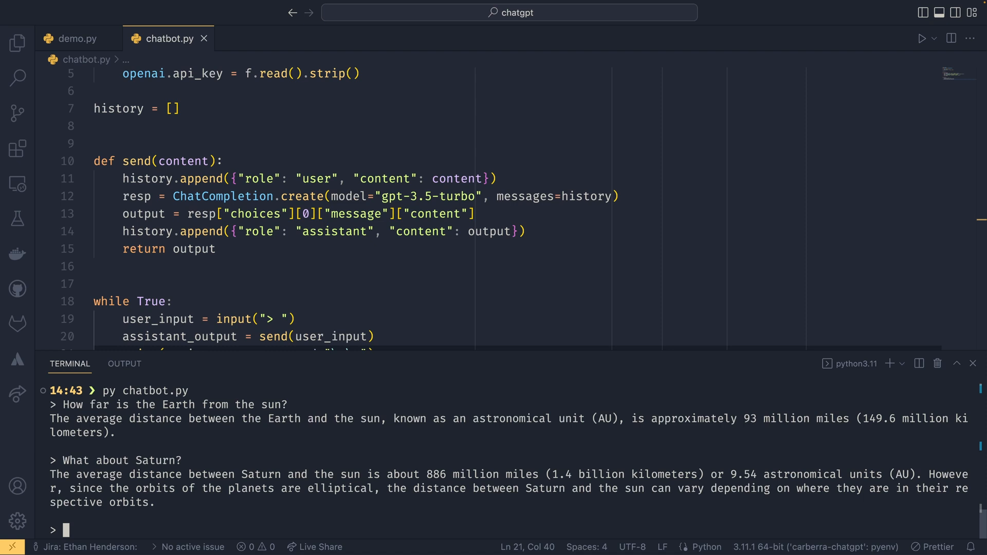
pyautogui.write('What about P')
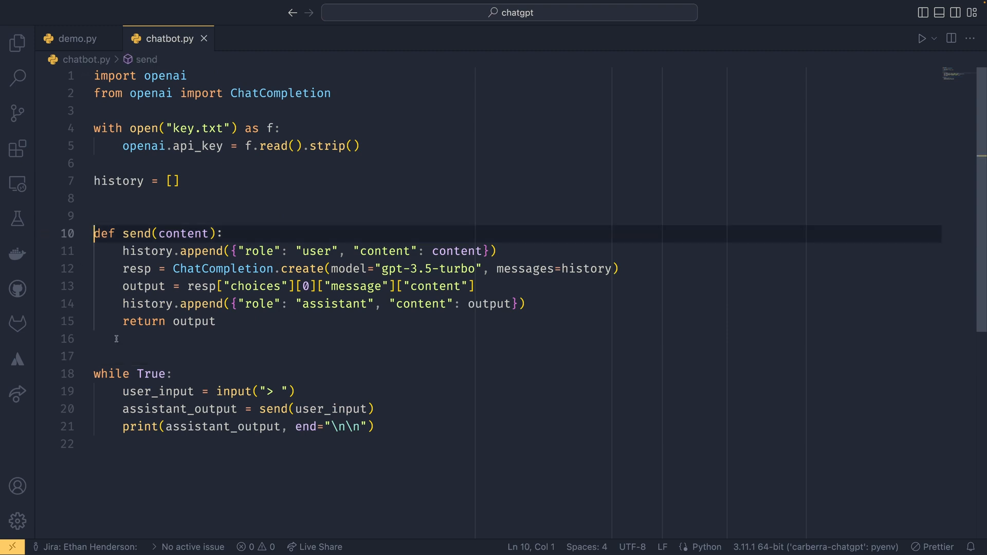
# Make send async with awaited acreate, wrap the loop in async def main(), start asyncio.run
pyautogui.write('async')
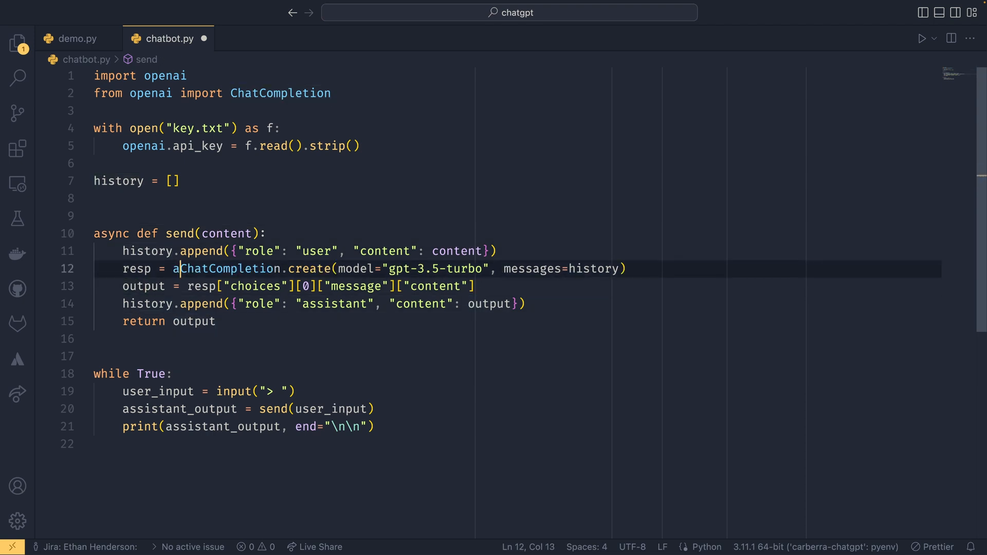
pyautogui.write('wait')
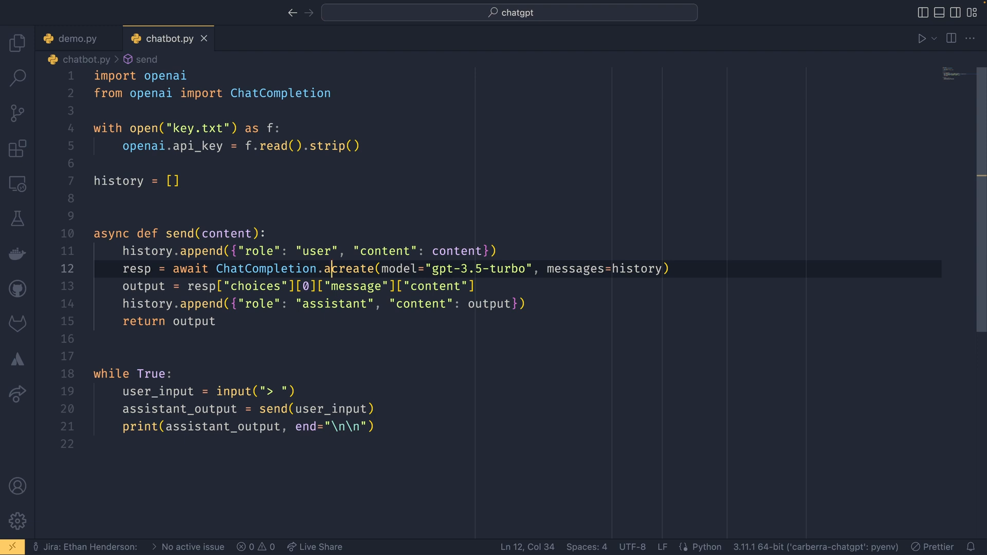
pyautogui.click(217, 321)
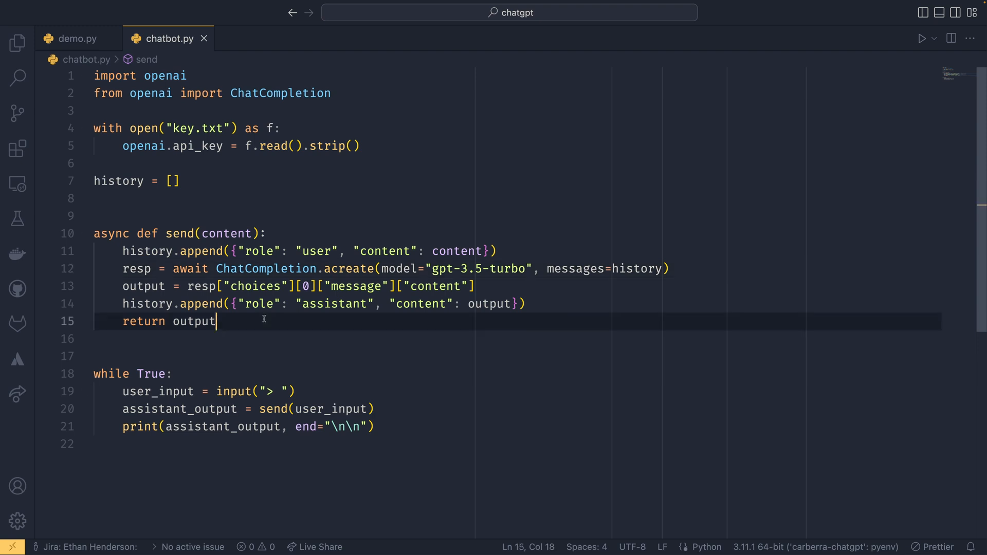
pyautogui.write('async')
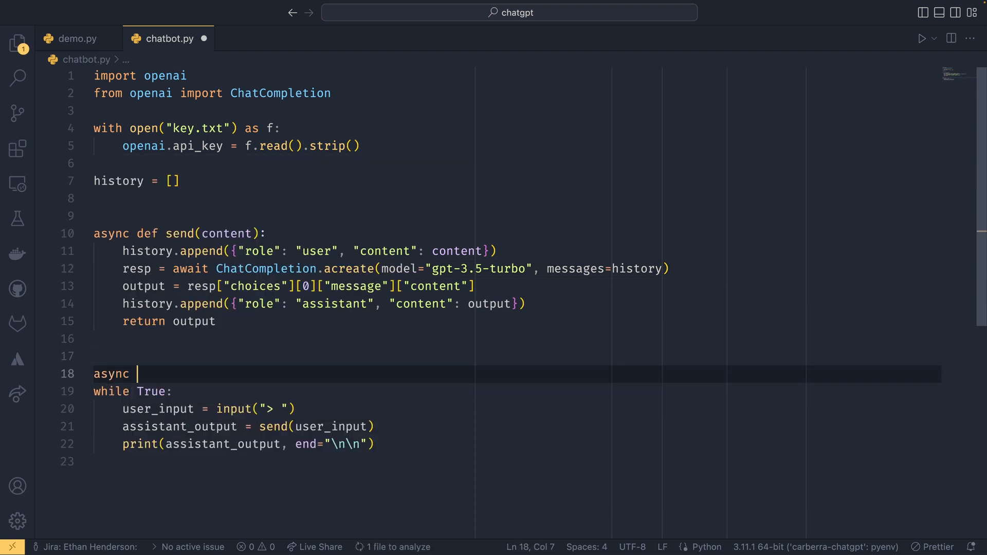
pyautogui.write('def main():')
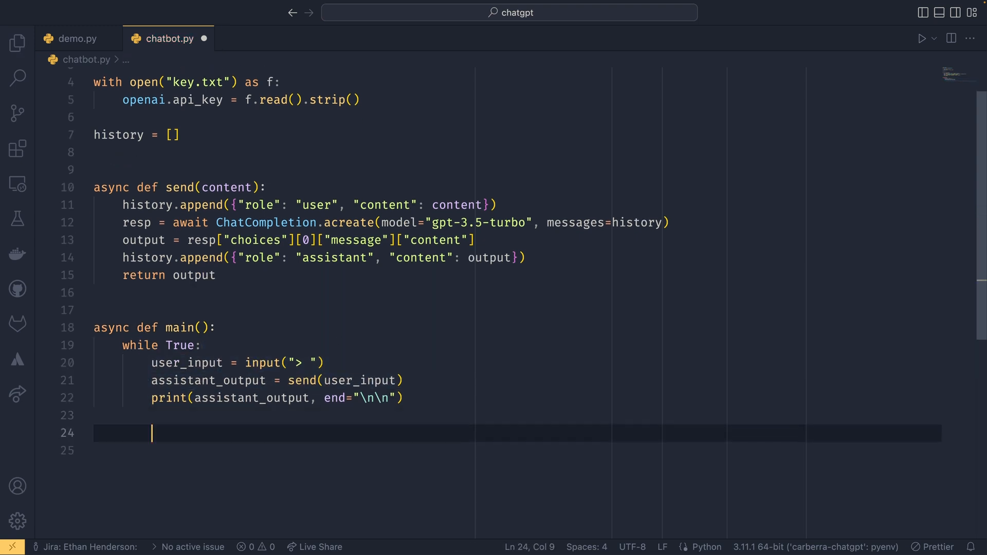
pyautogui.write('asyncio.run(')
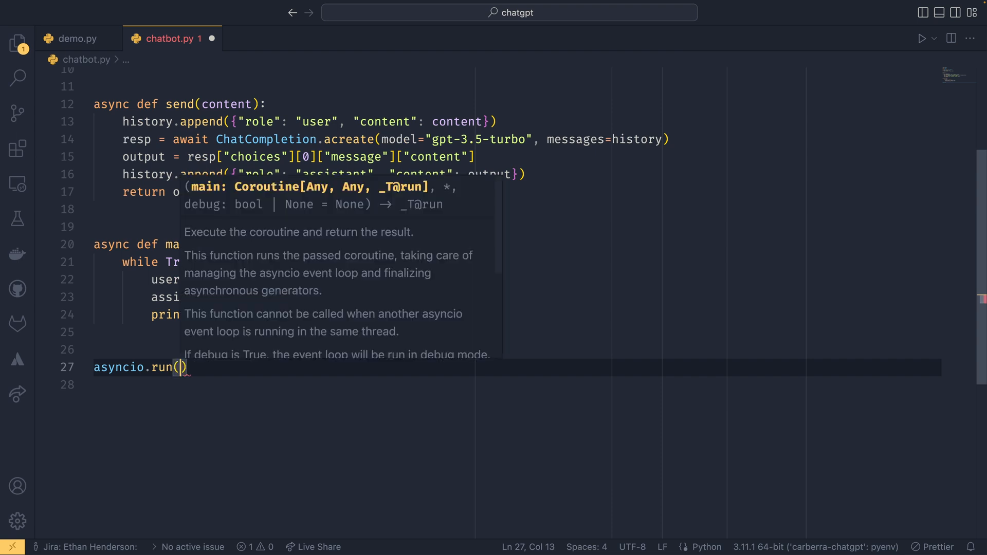
# Finish asyncio.run(main()), run the chatbot, and ask 'What is the average height of humans?'
pyautogui.write('main(')
pyautogui.write('py chatbot.py')
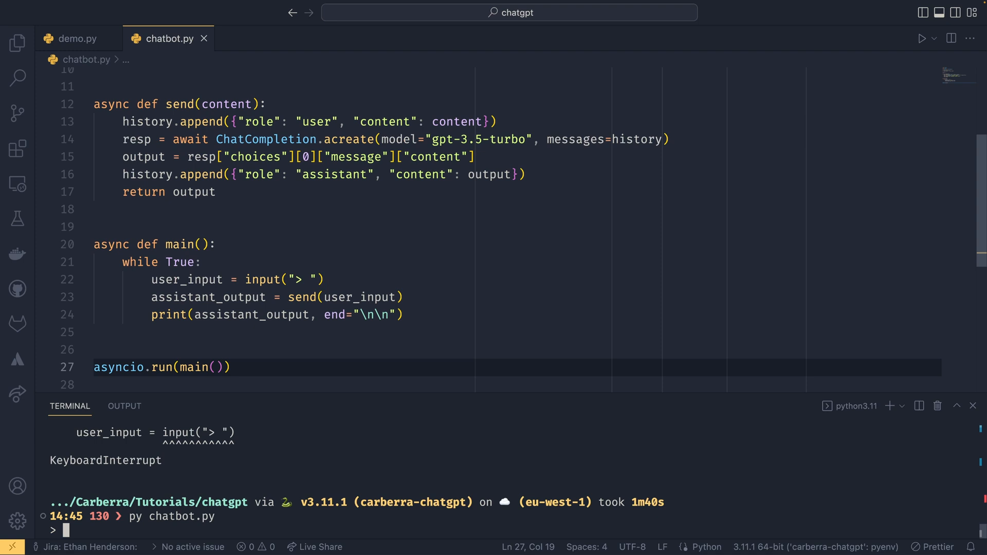
pyautogui.write('Wh')
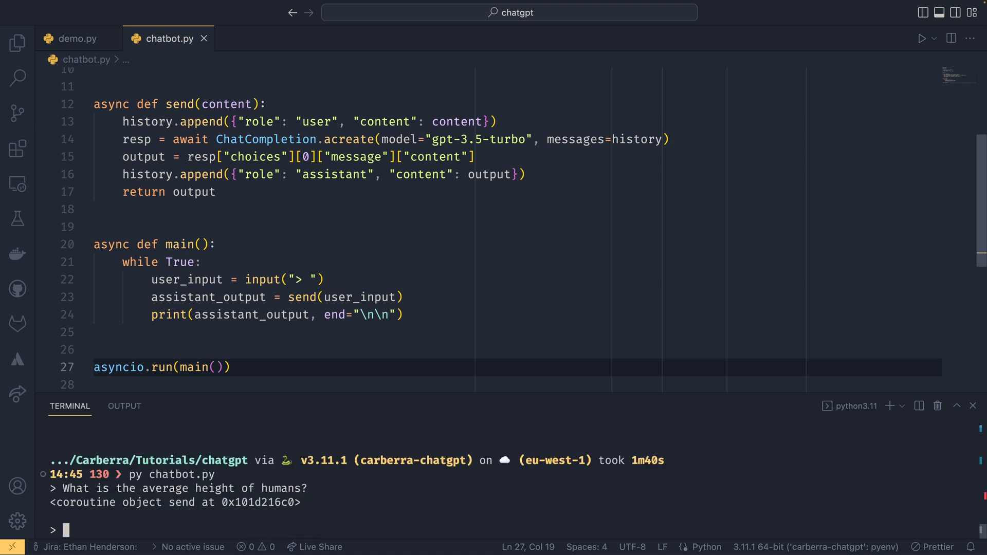
pyautogui.write('await')
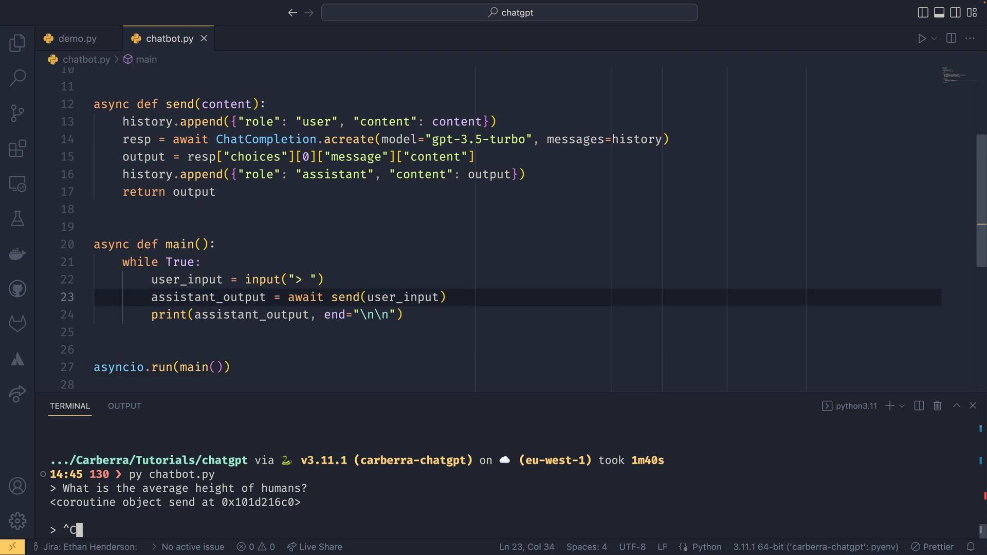
# Restart py chatbot.py, ask the average human height, then ask 'What about the UK?'
pyautogui.press('ctrl+c')
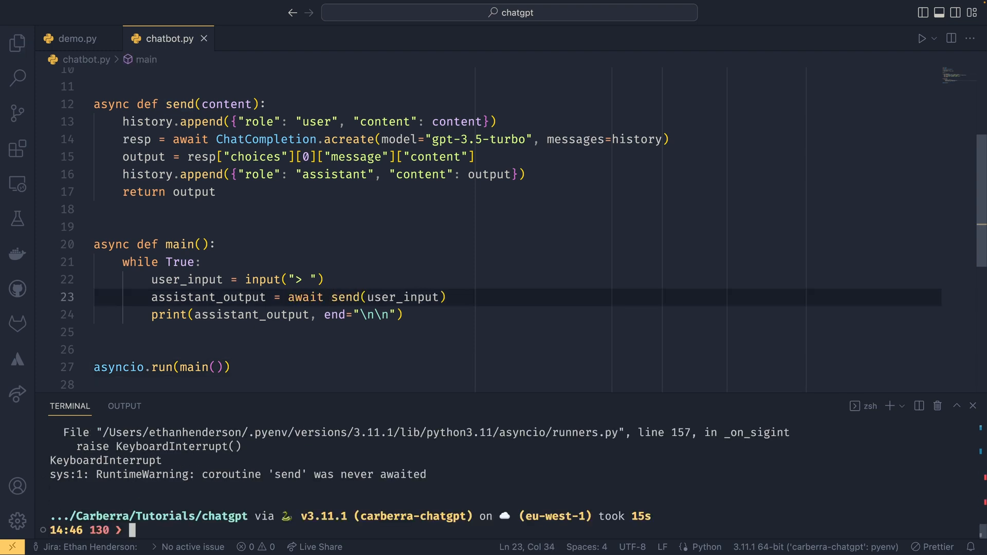
pyautogui.write('py chatbot.py')
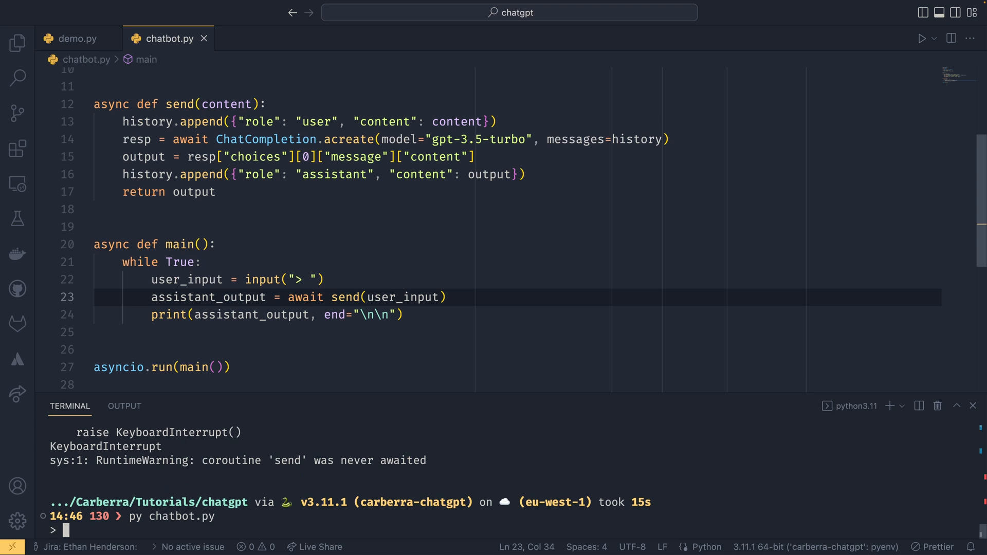
pyautogui.write('What is the avea')
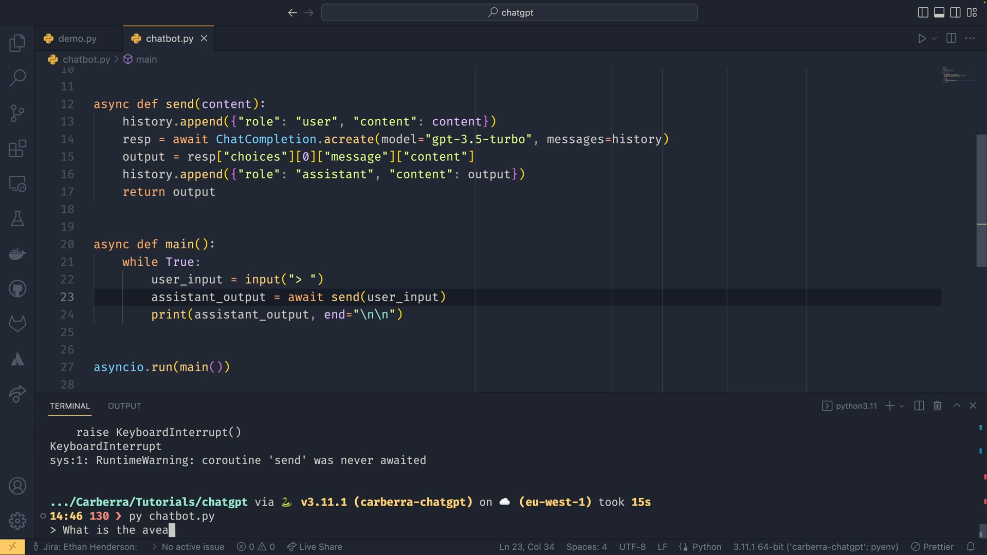
pyautogui.write('rage height of')
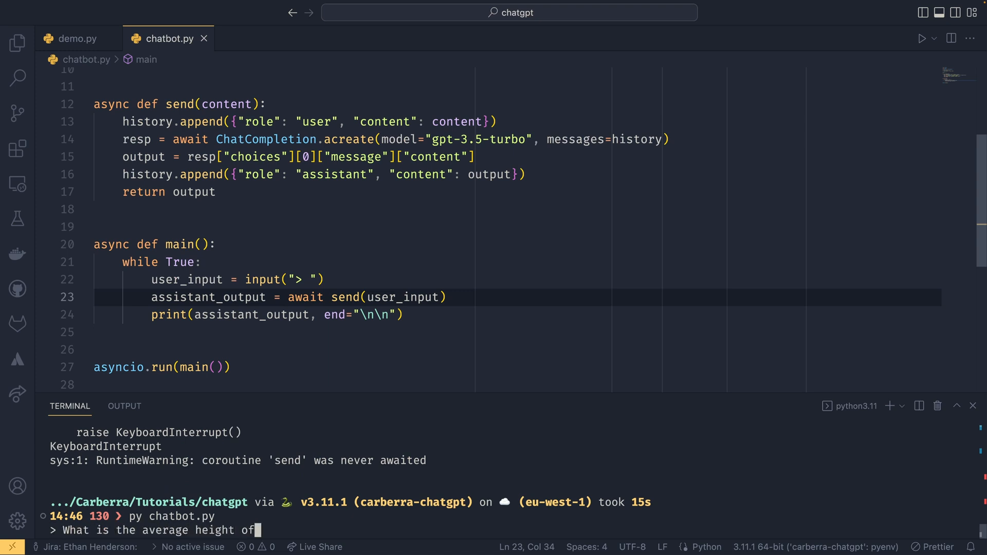
pyautogui.write('humans?')
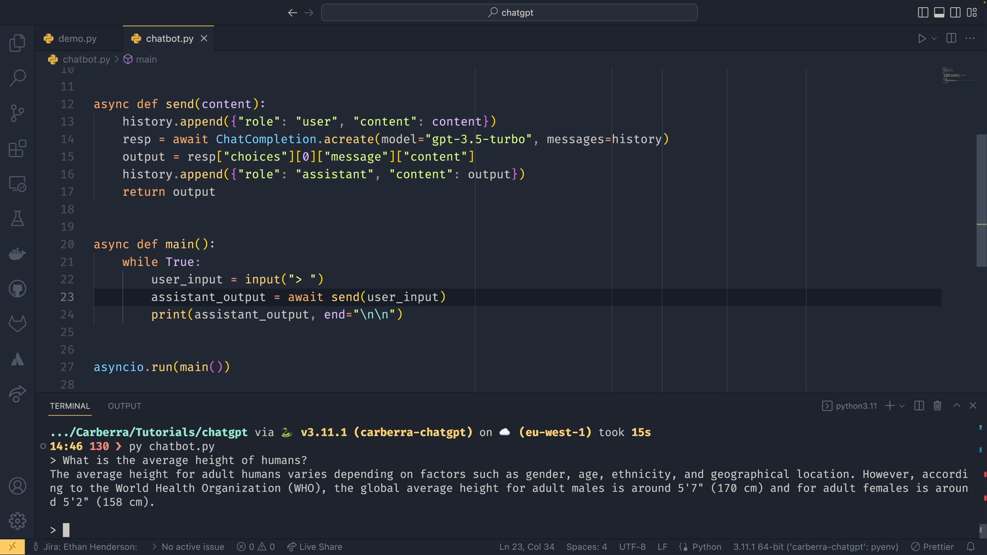
pyautogui.write('What')
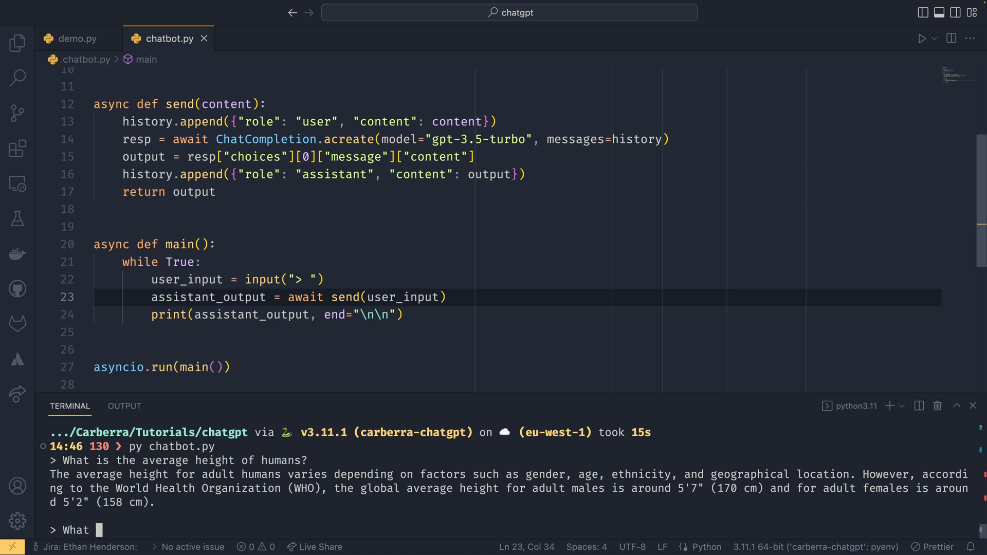
pyautogui.write('about the UK?')
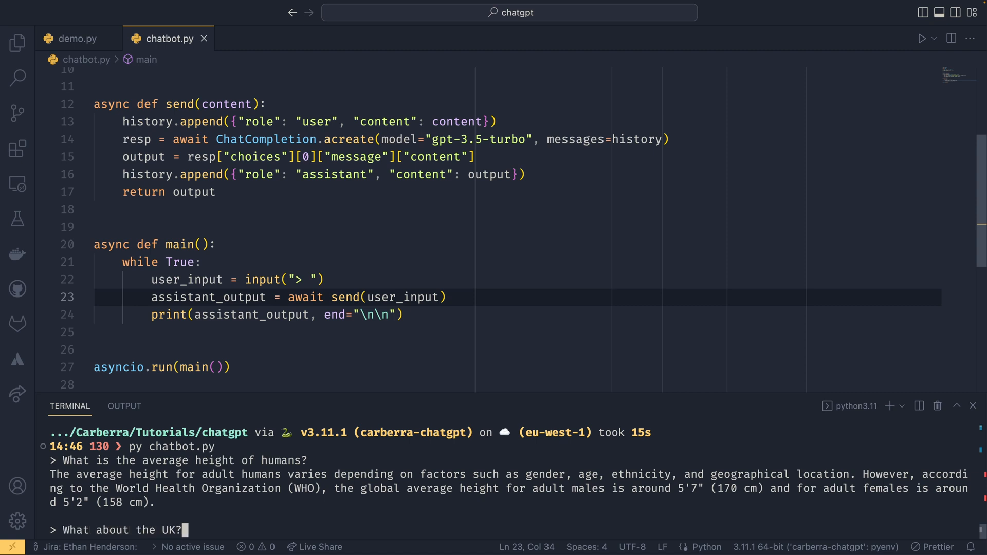